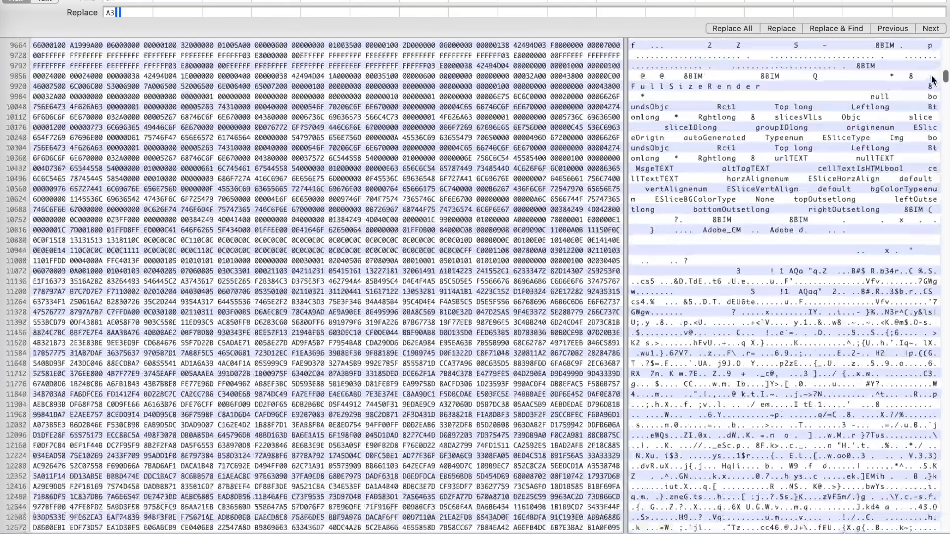
Scroll through the opened GuitarLoop stereo track to view its waveform.
scroll("down", 3)
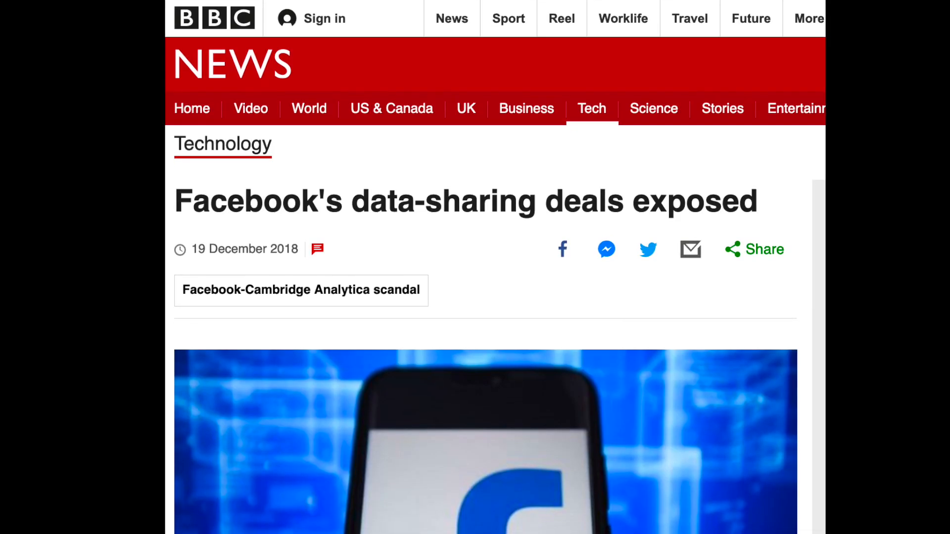
scroll("down", 3)
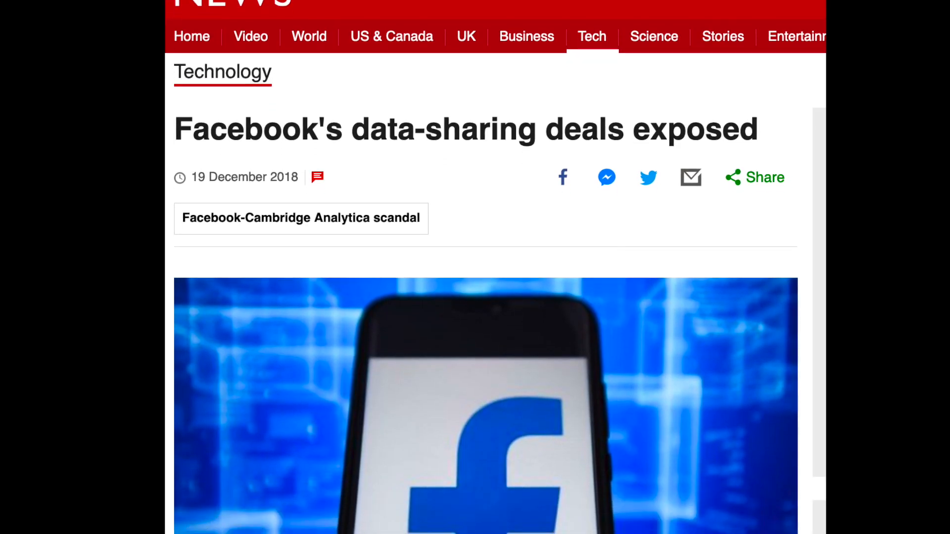
scroll("down", 3)
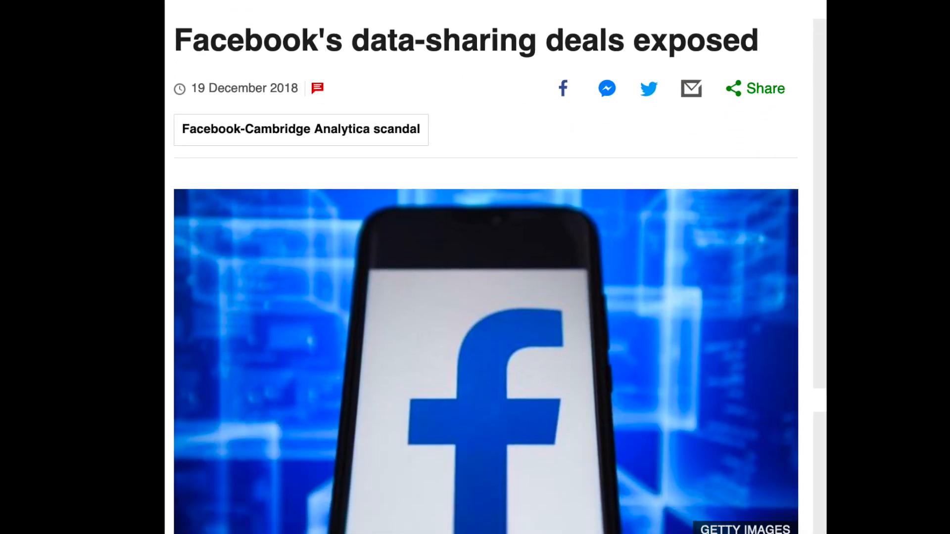
scroll("down", 3)
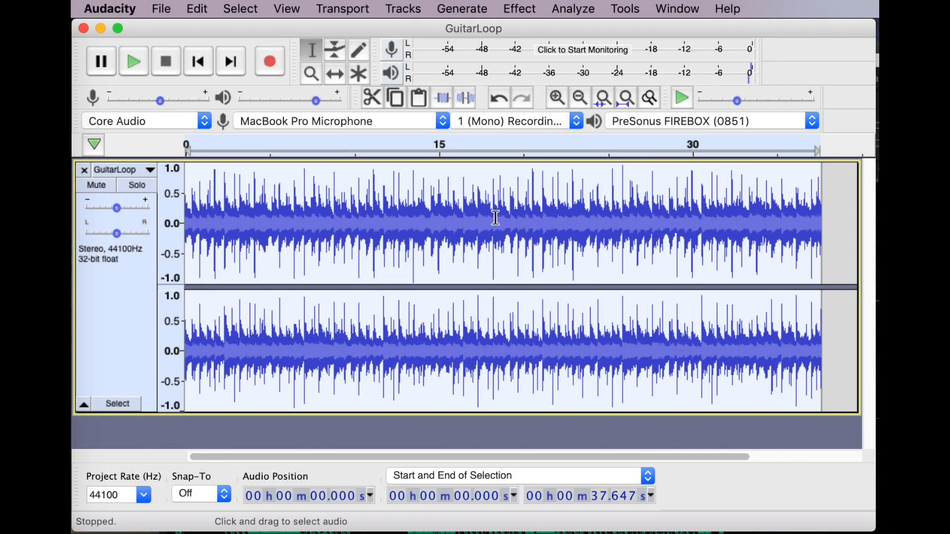
mouse_move(488, 312)
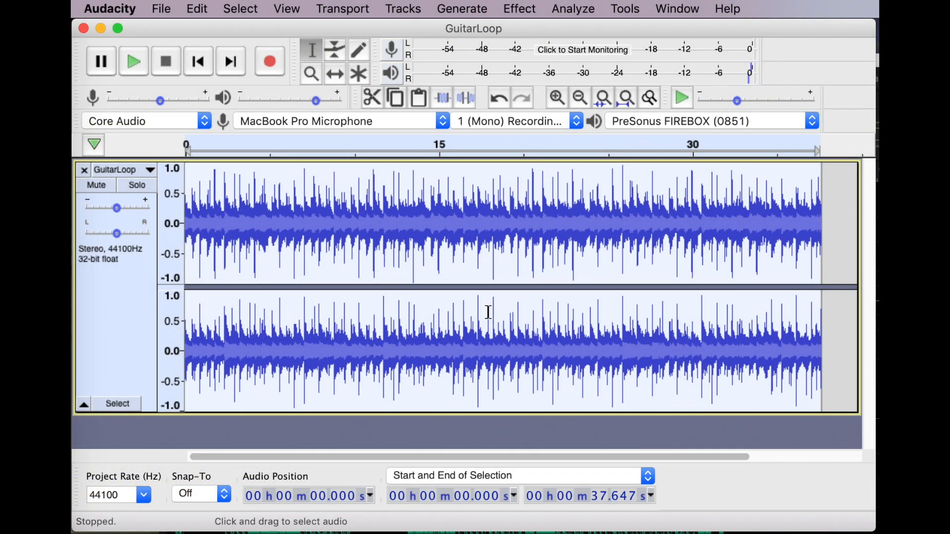
left_click(133, 61)
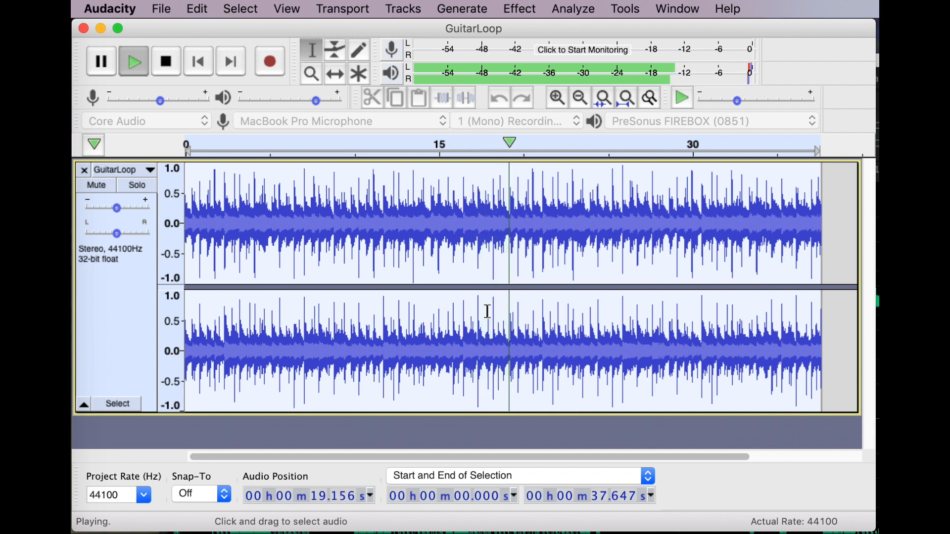
left_click(166, 61)
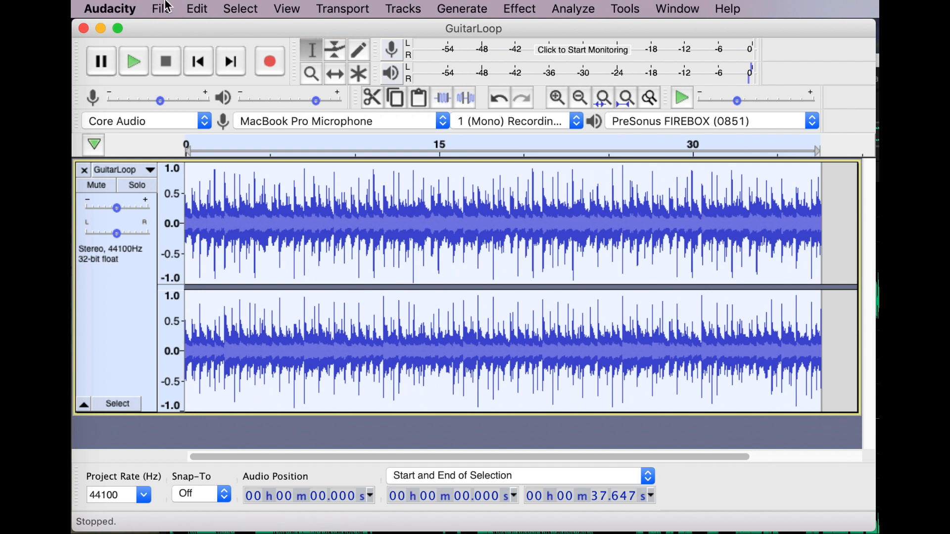
Export GuitarLoop as MP3 at average 32 kbps into For Moshing, accepting empty metadata.
left_click(159, 7)
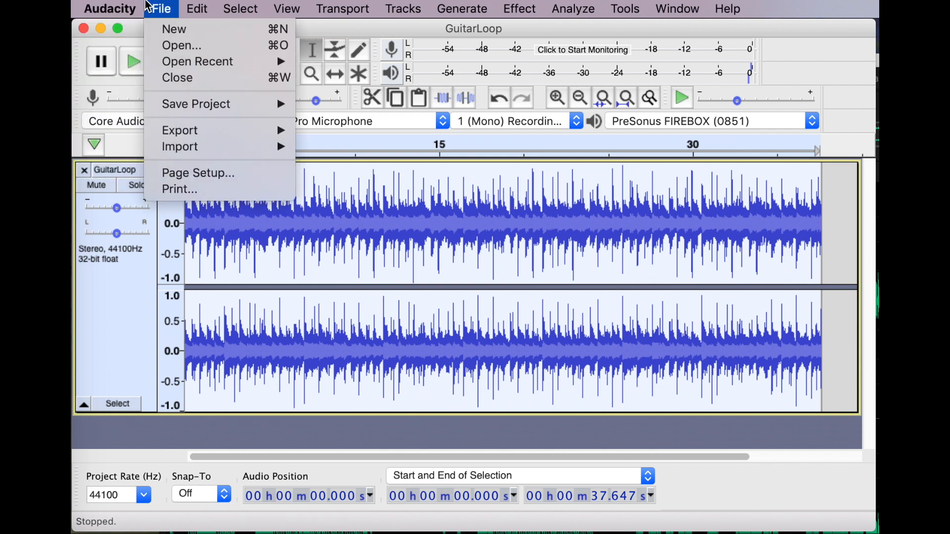
mouse_move(179, 131)
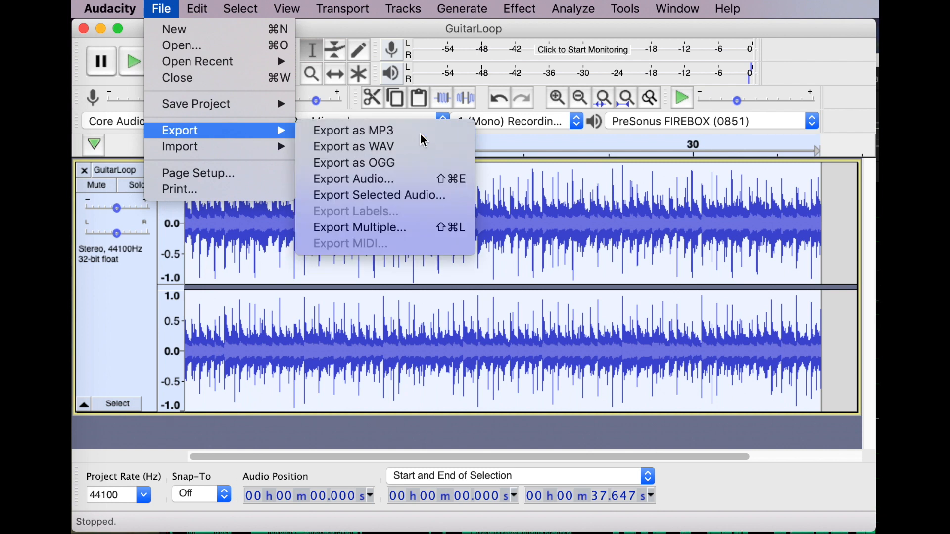
left_click(354, 180)
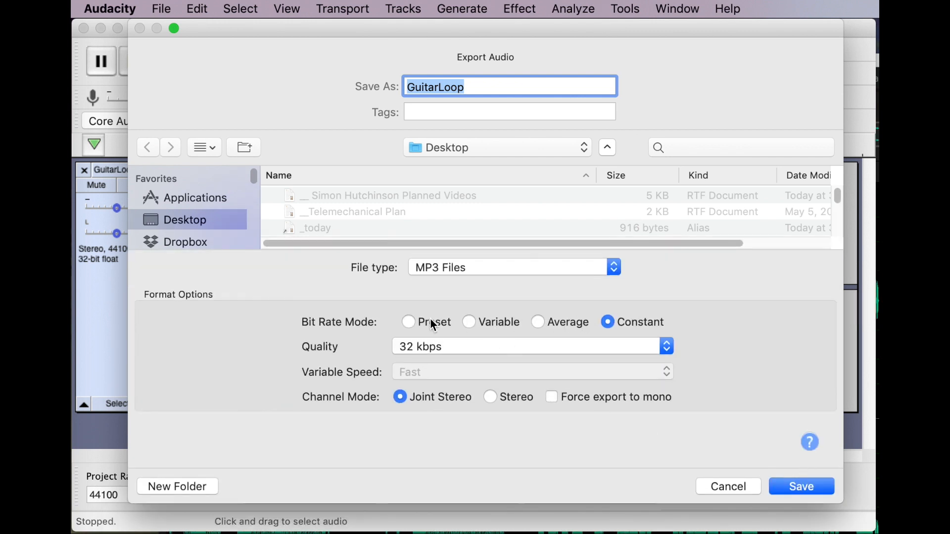
left_click(408, 323)
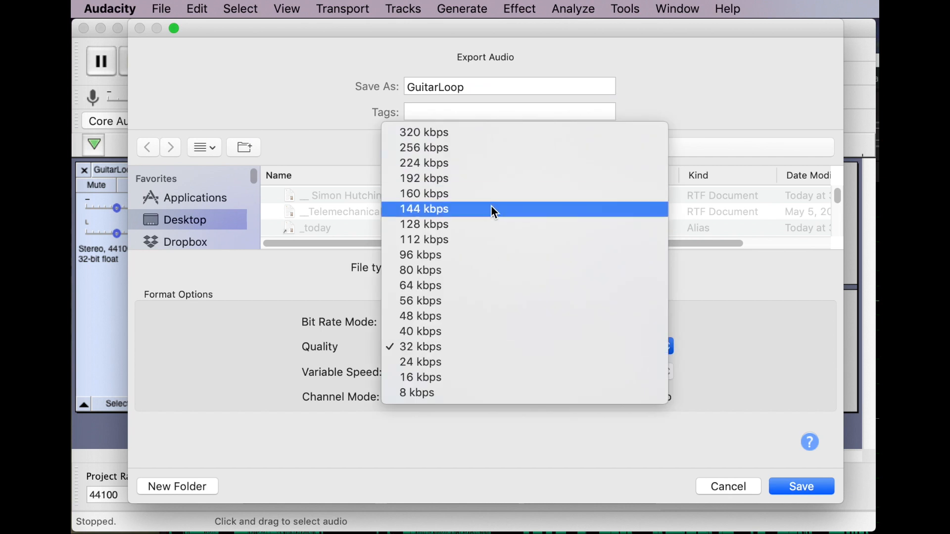
mouse_move(484, 203)
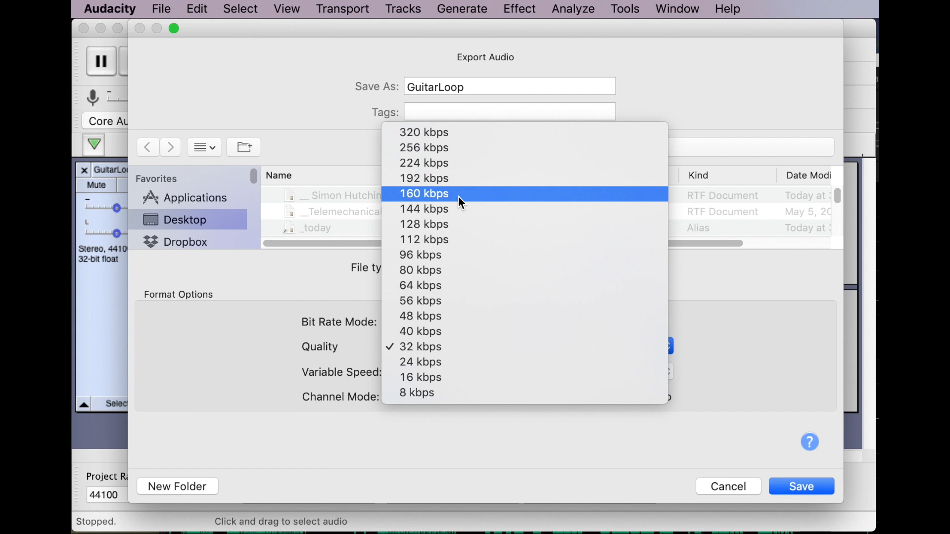
mouse_move(456, 231)
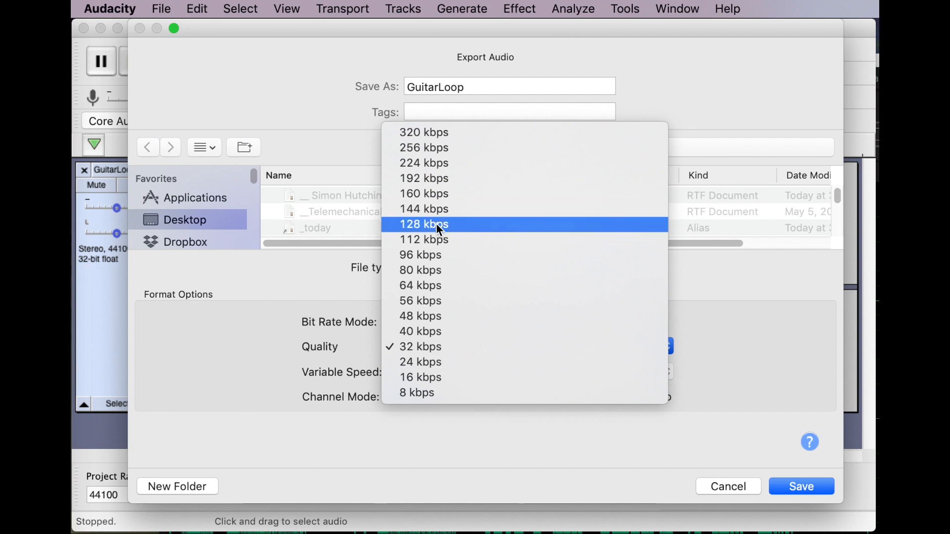
mouse_move(437, 351)
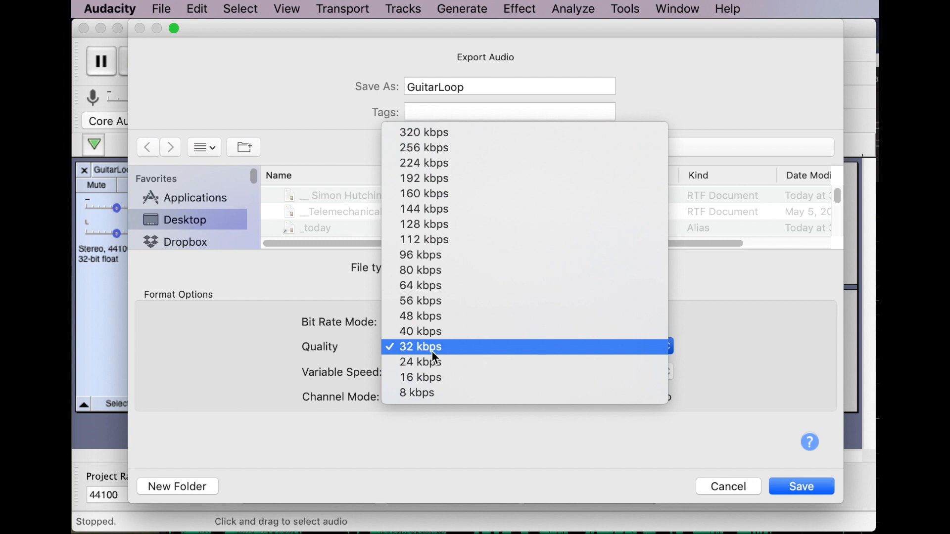
mouse_move(436, 380)
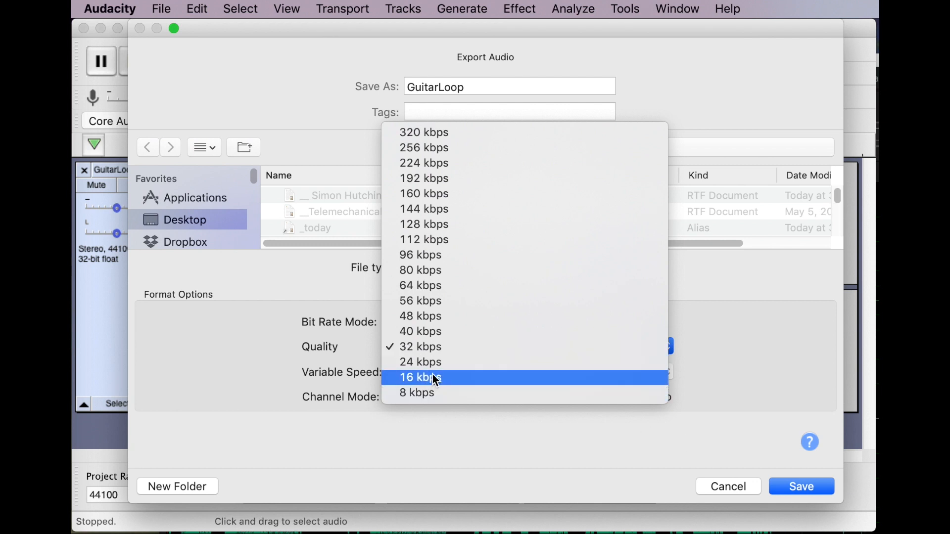
mouse_move(443, 353)
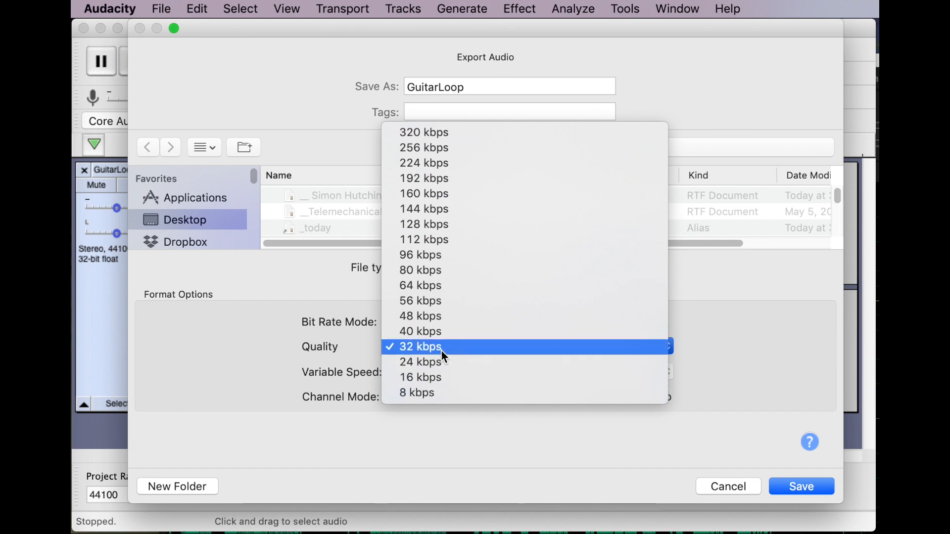
mouse_move(406, 340)
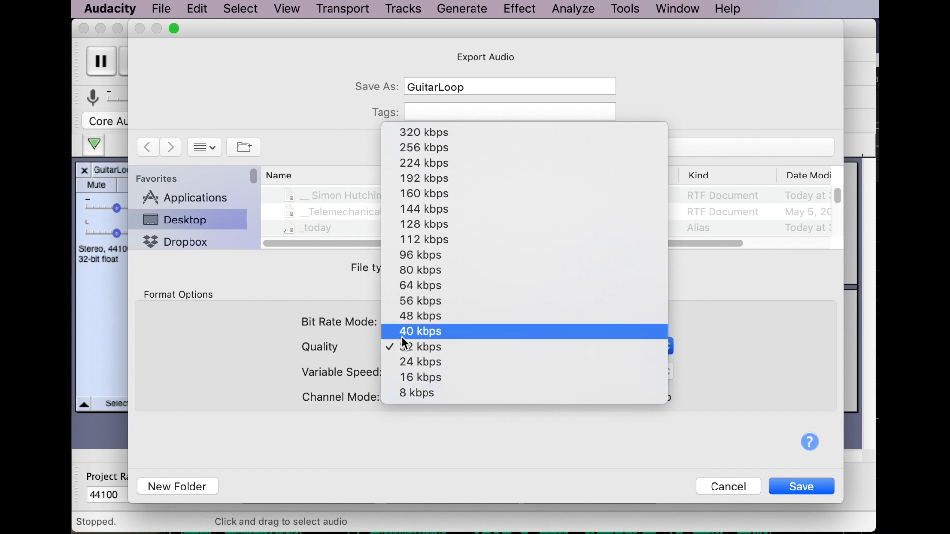
left_click(420, 348)
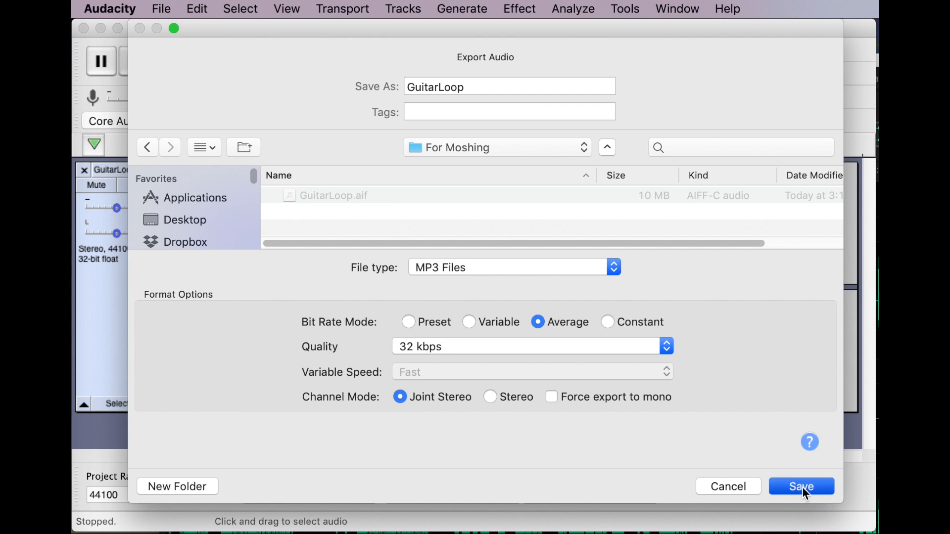
left_click(802, 486)
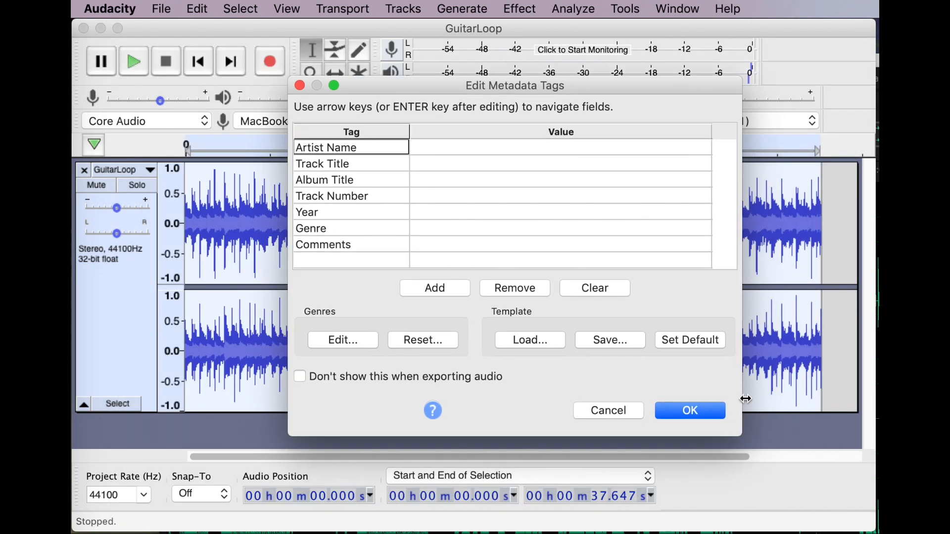
left_click(690, 410)
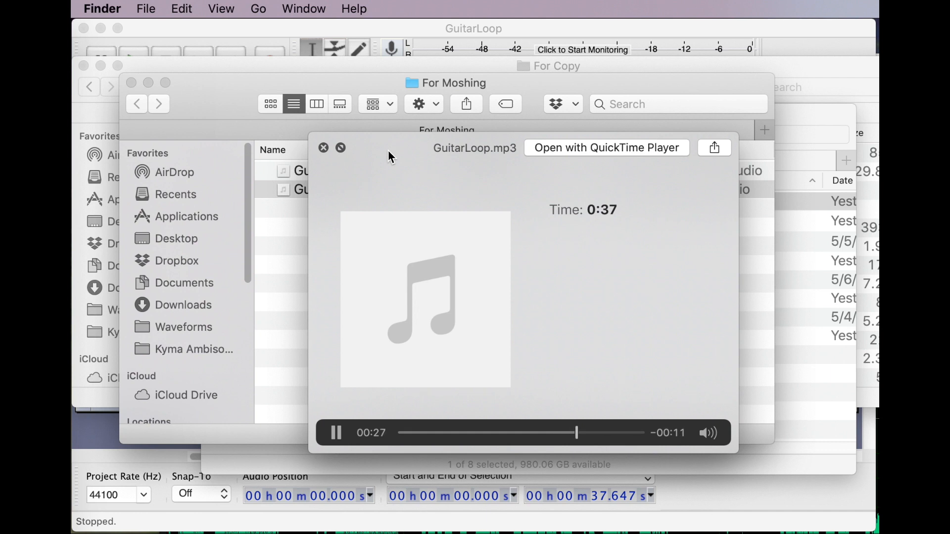
Close the GuitarLoop.mp3 preview and return to the Audacity project.
left_click(322, 149)
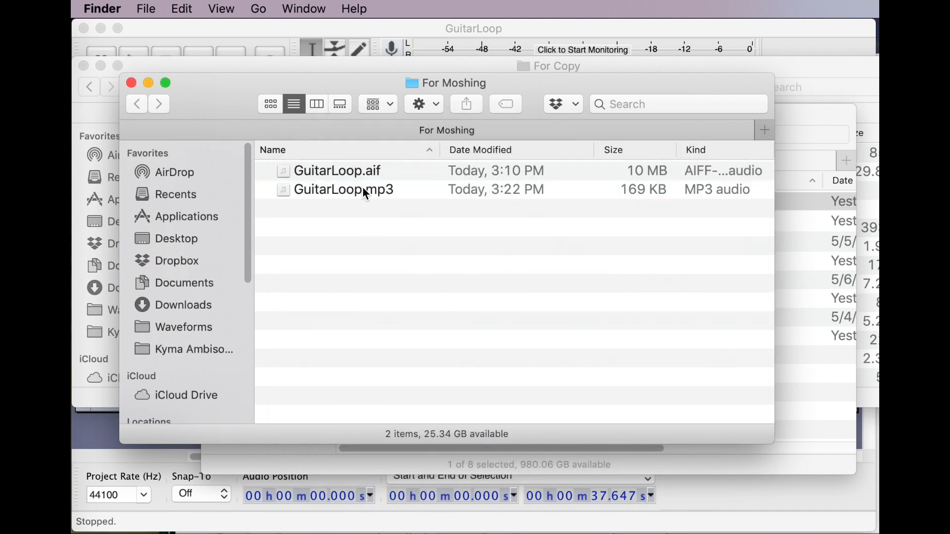
left_click(363, 189)
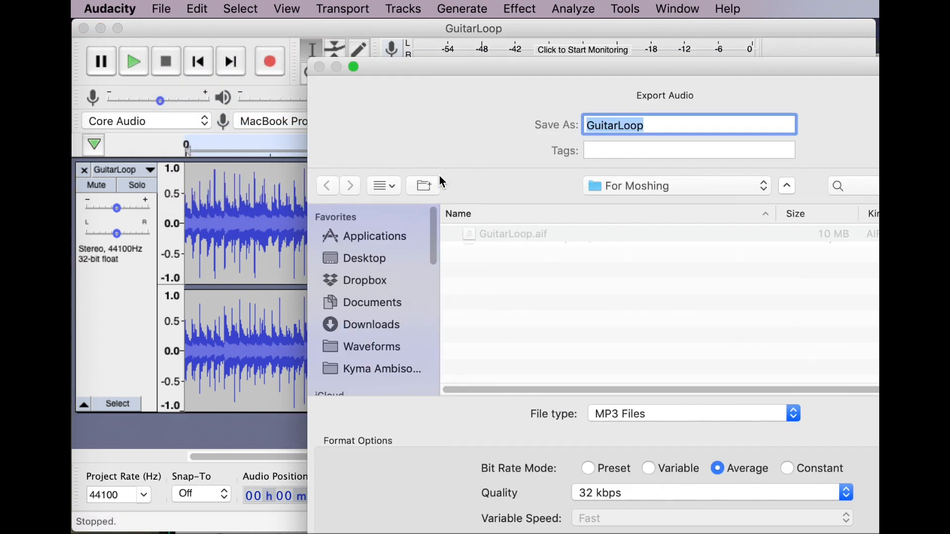
Re-export GuitarLoop as a variable 155-195 kbps MP3, accepting empty metadata.
left_click(648, 469)
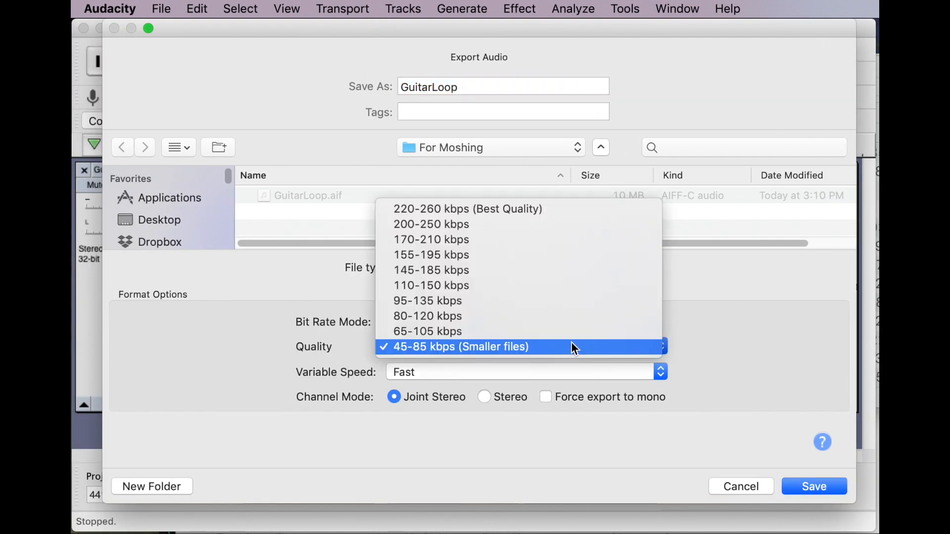
left_click(431, 240)
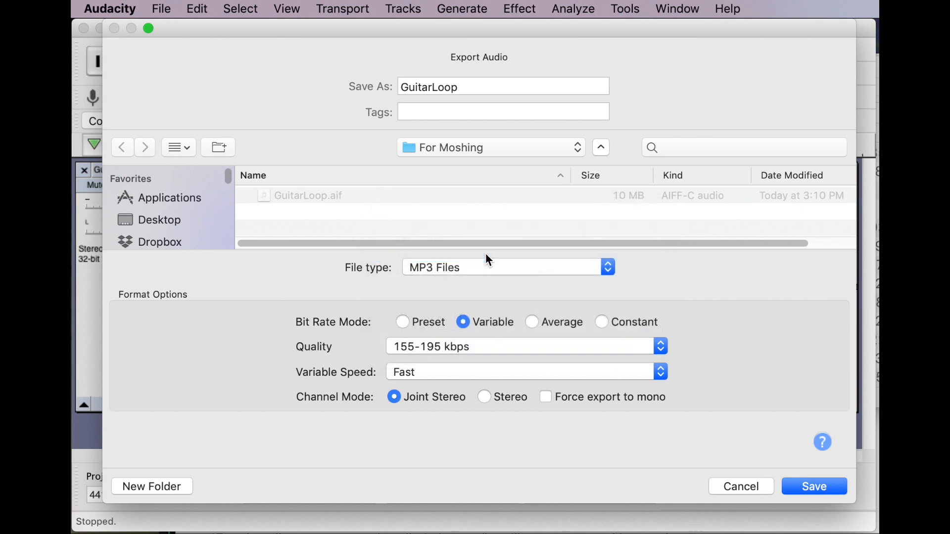
left_click(813, 486)
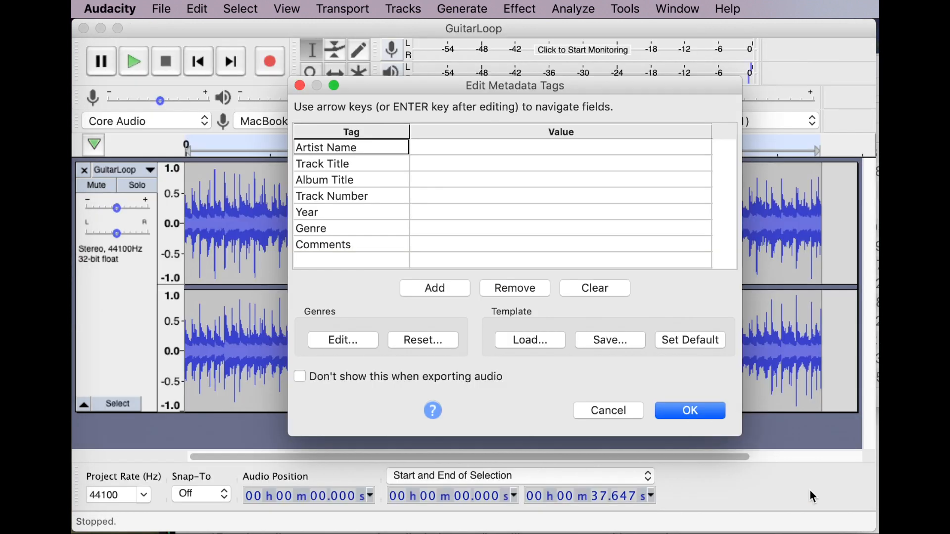
left_click(690, 410)
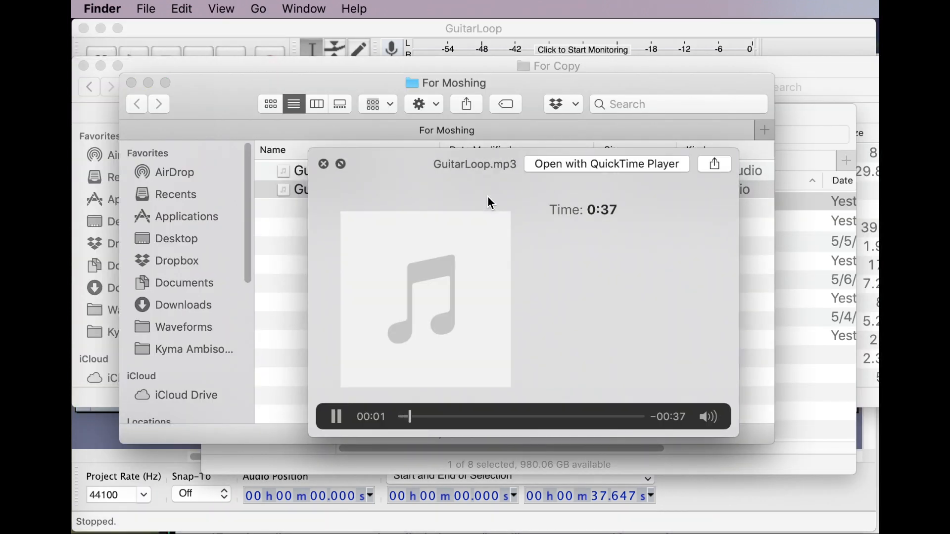
Preview the re-exported GuitarLoop.mp3 in Quick Look, then close the preview.
left_click(323, 164)
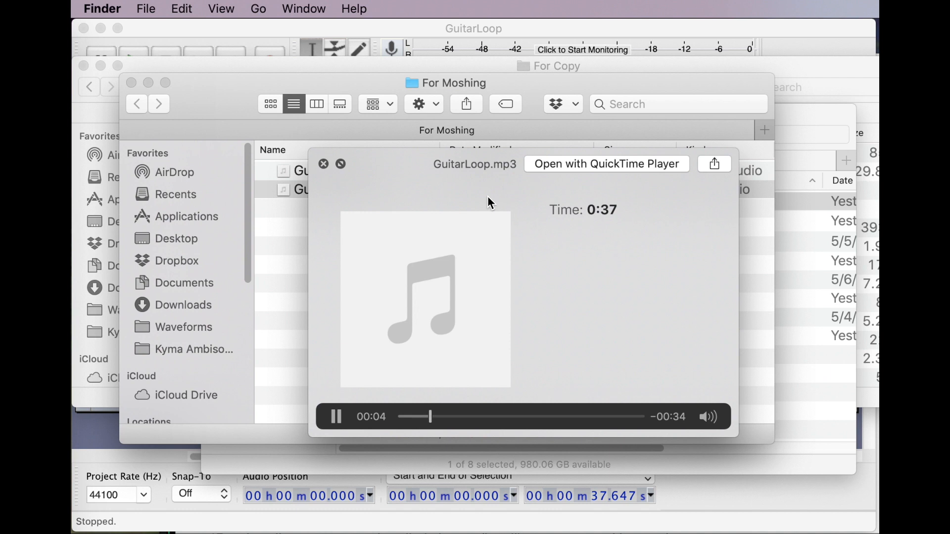
left_click(324, 164)
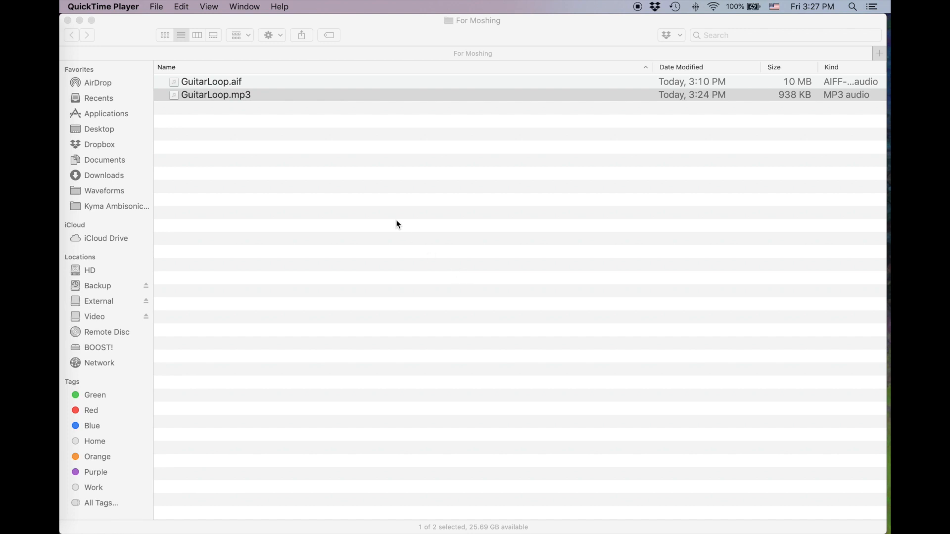
mouse_move(300, 192)
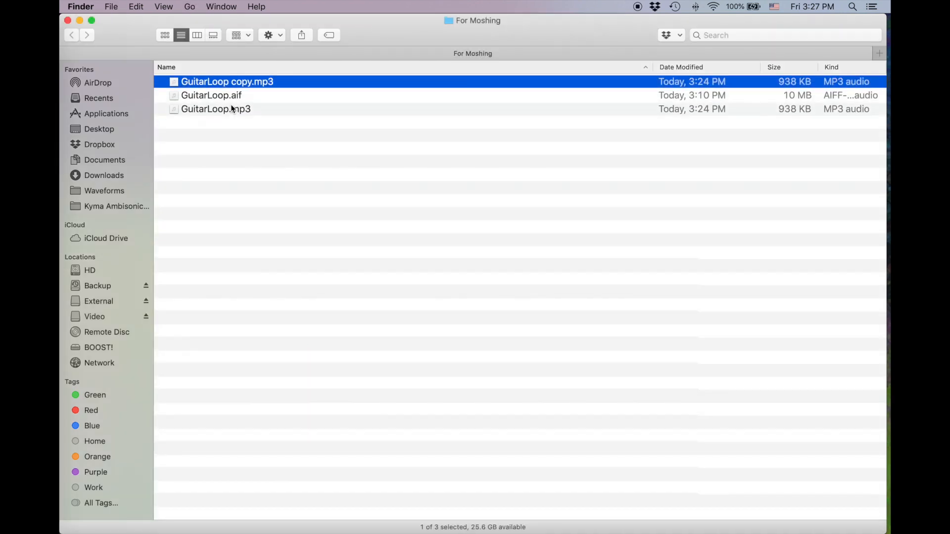
mouse_move(247, 91)
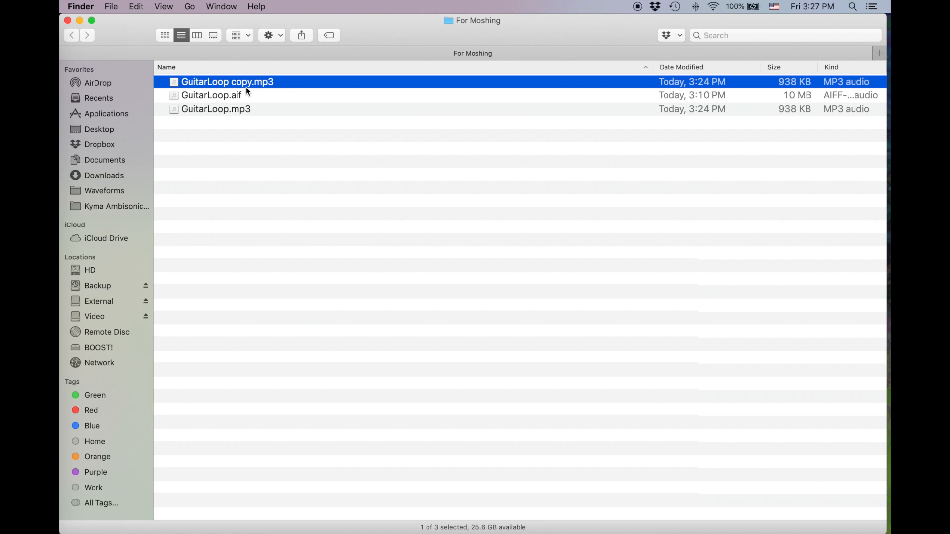
Duplicate GuitarLoop.mp3 and open GuitarLoop copy.mp3 with Hex Fiend.
left_click(211, 95)
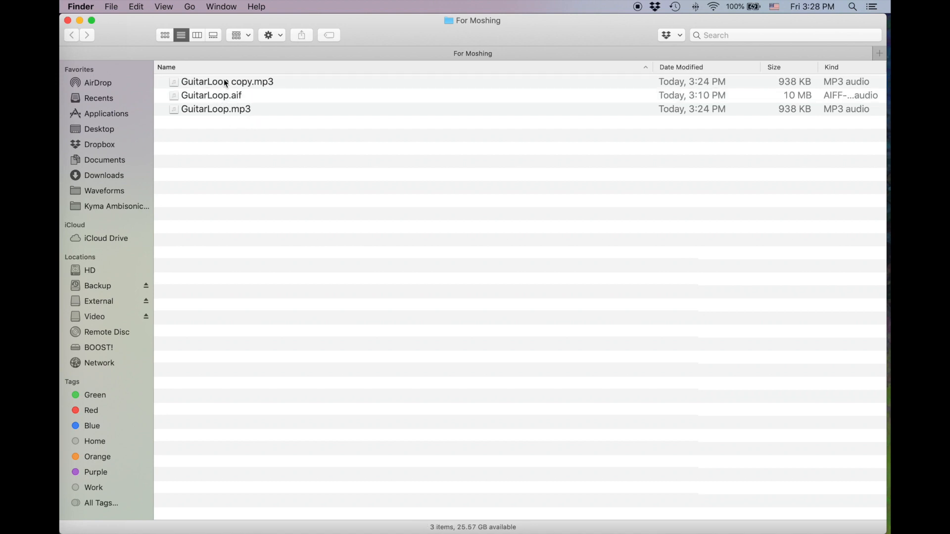
right_click(226, 81)
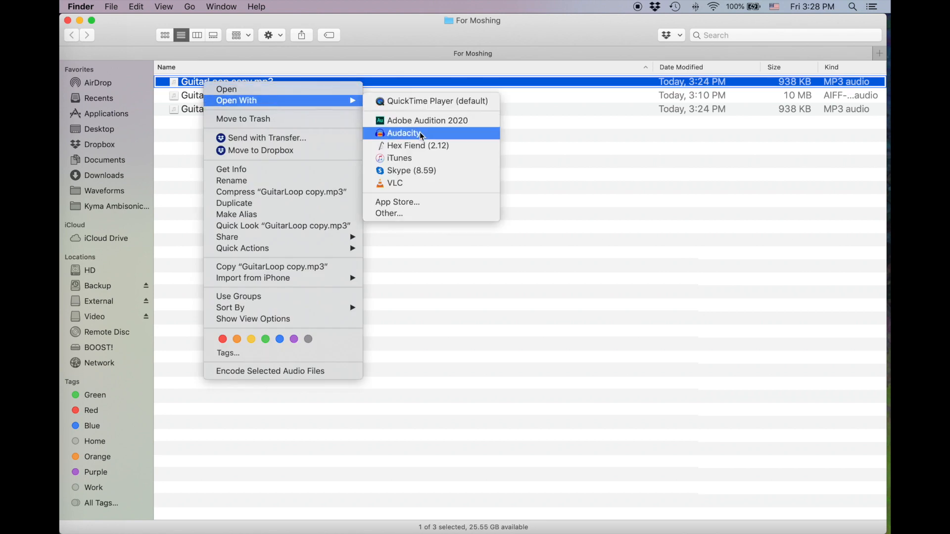
left_click(406, 145)
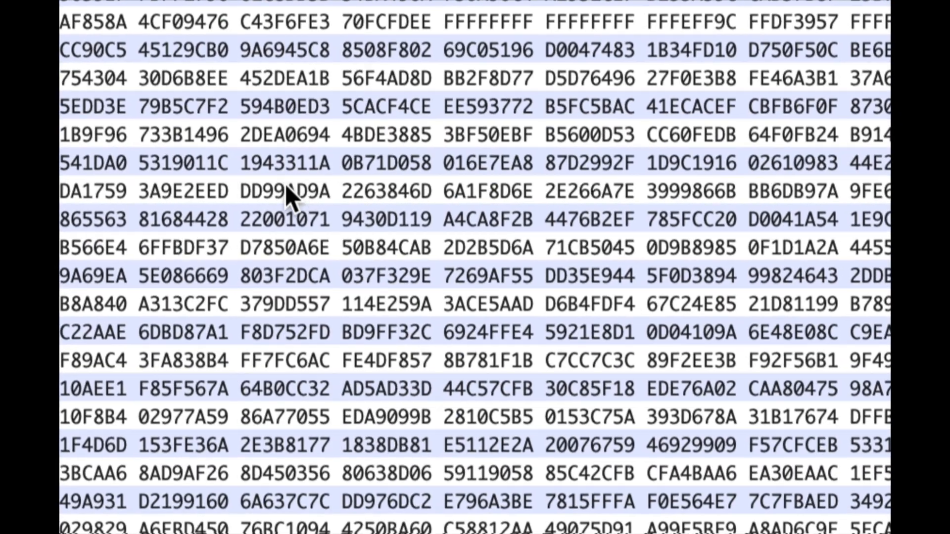
Select the bytes from offset 448 to the end, excluding the header.
scroll("up", 3)
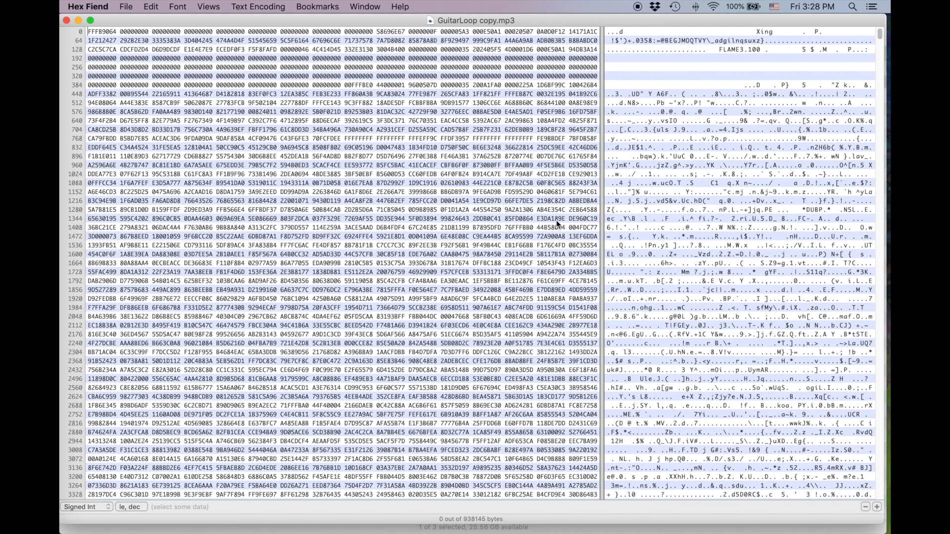
scroll("down", 3)
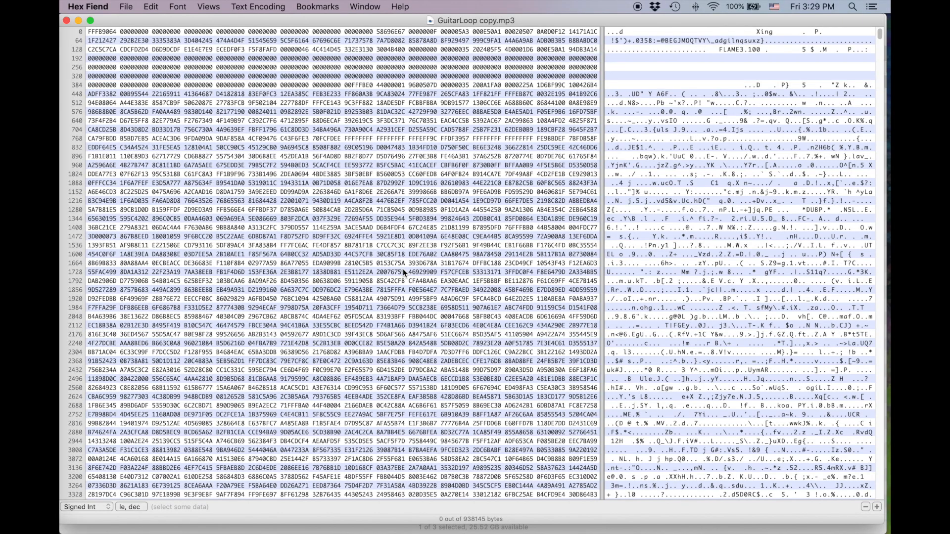
mouse_move(405, 255)
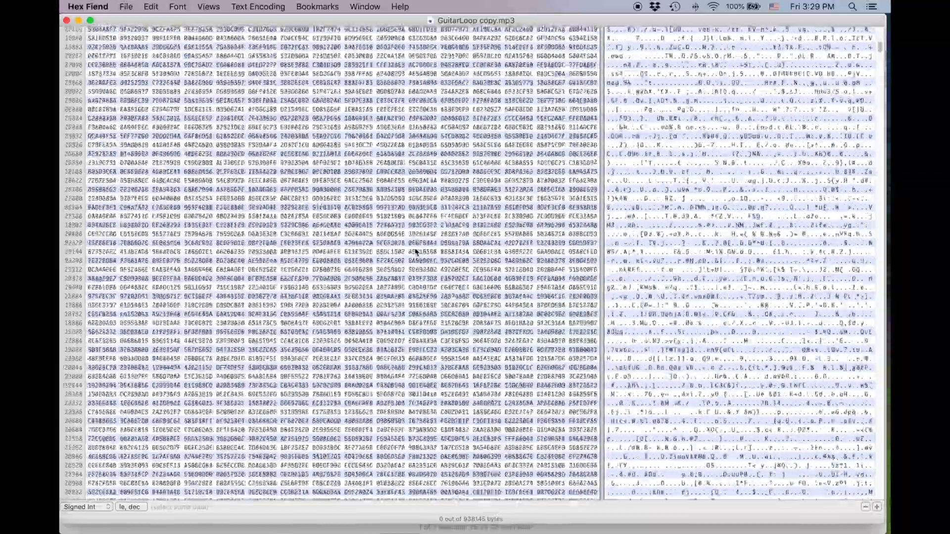
scroll("down", 3)
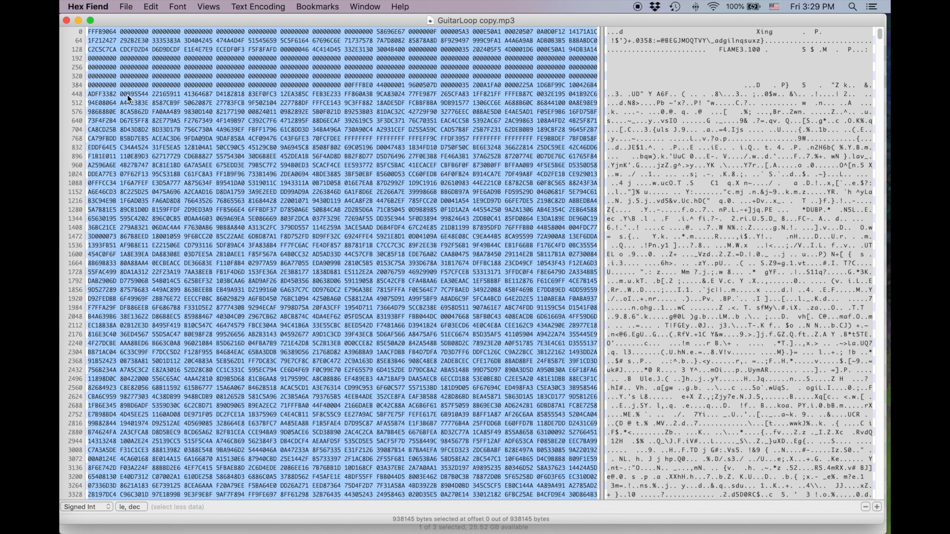
left_click(128, 39)
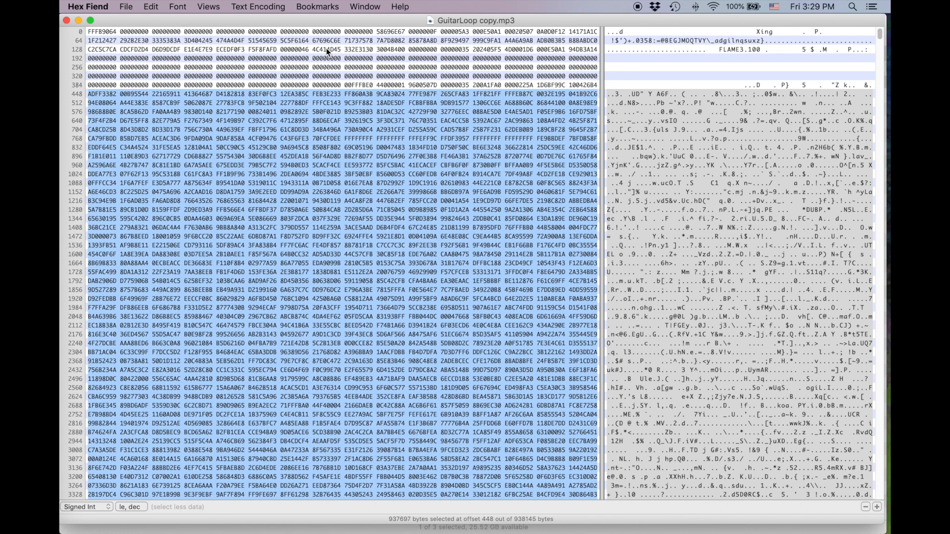
mouse_move(384, 114)
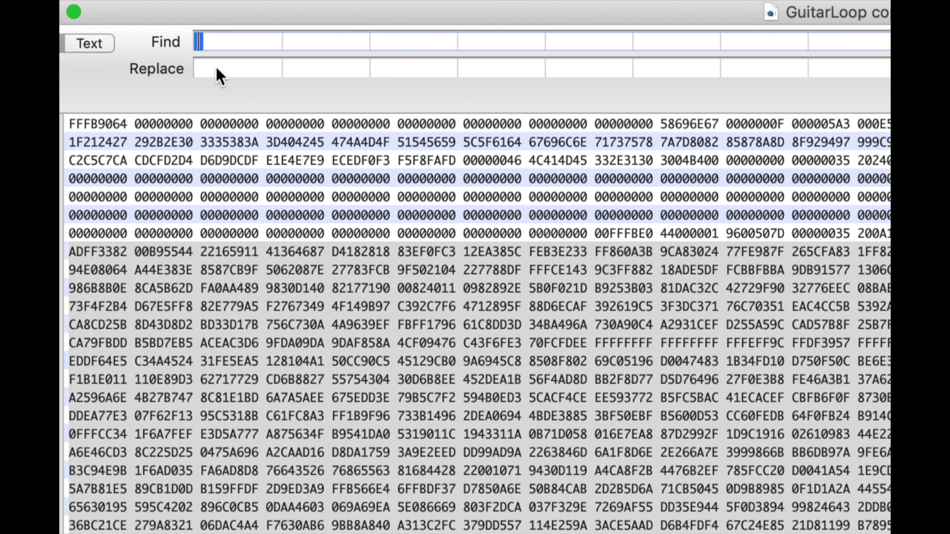
mouse_move(588, 376)
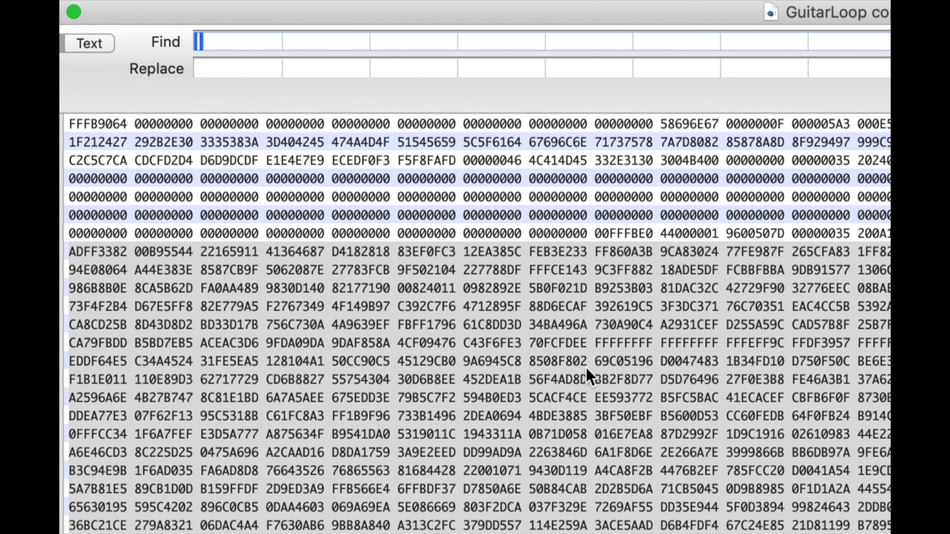
mouse_move(556, 441)
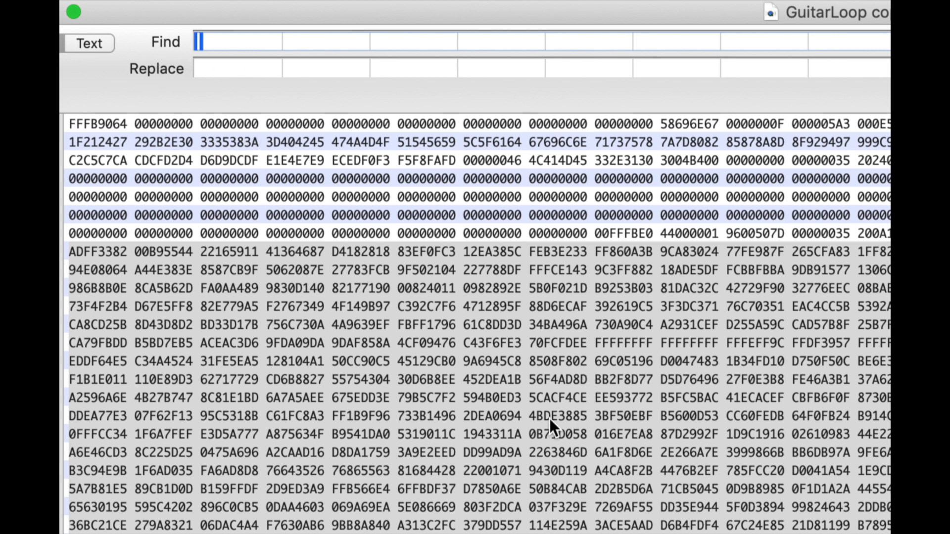
mouse_move(412, 497)
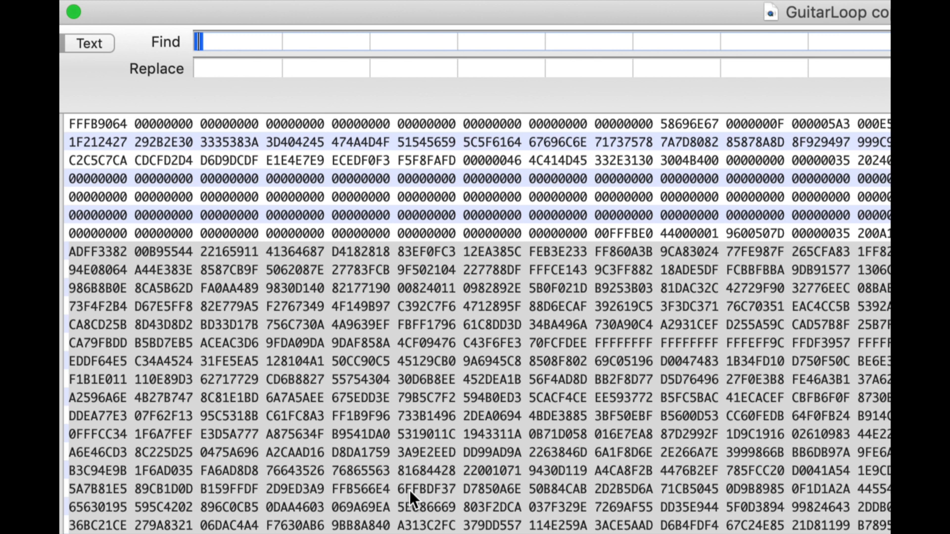
mouse_move(229, 41)
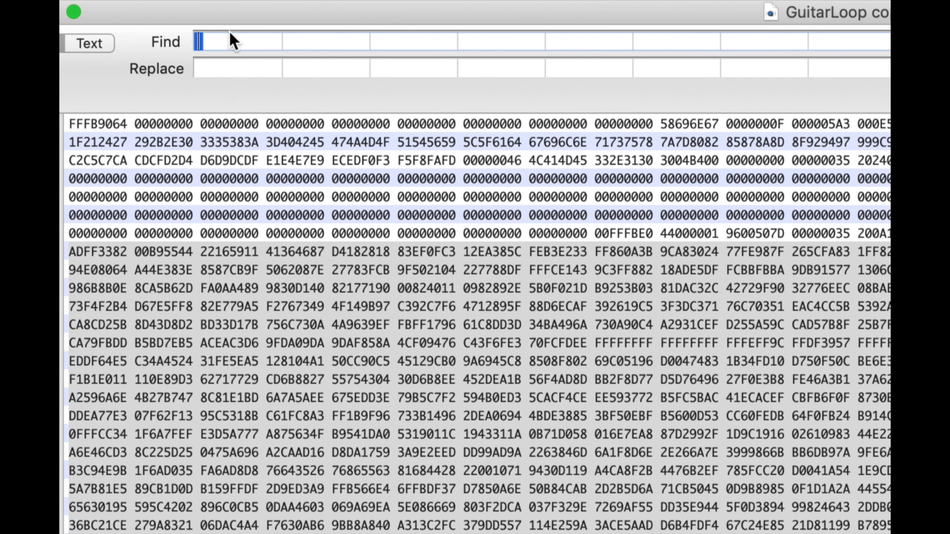
Set Find to 6F and Replace to F6 for the bytes after the header.
type("6F")
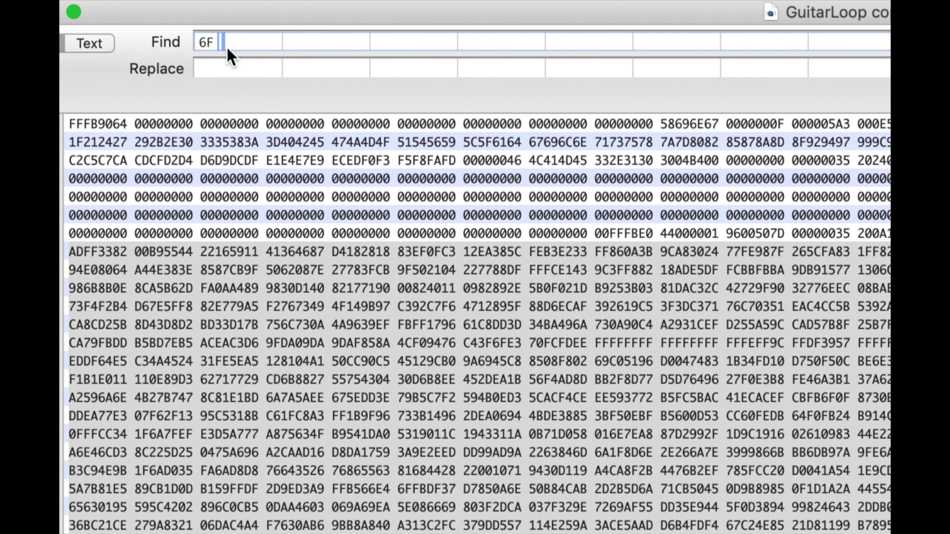
left_click(212, 69)
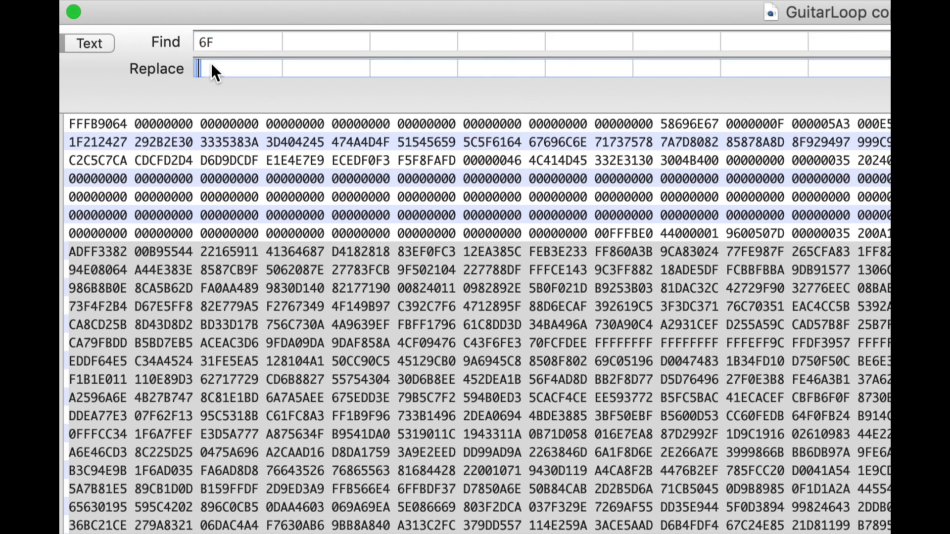
type("F6")
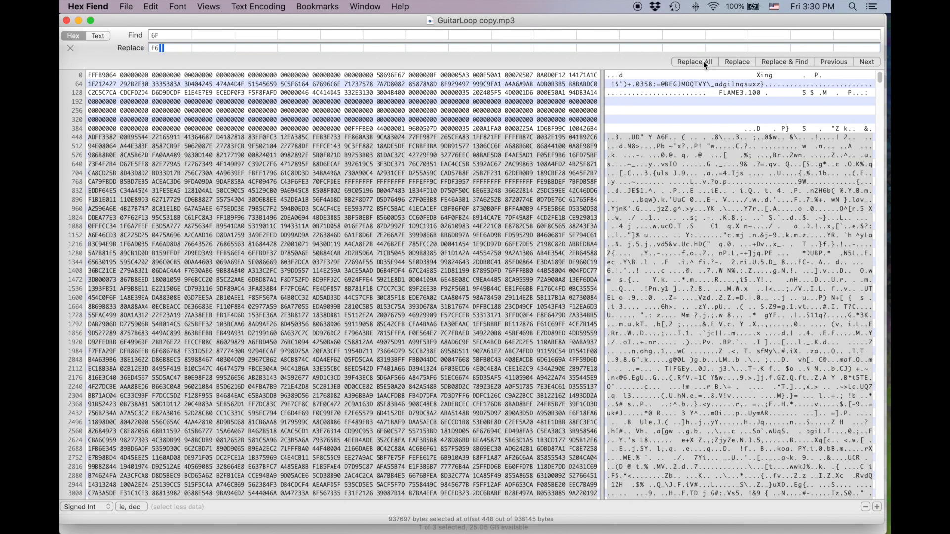
scroll("down", 3)
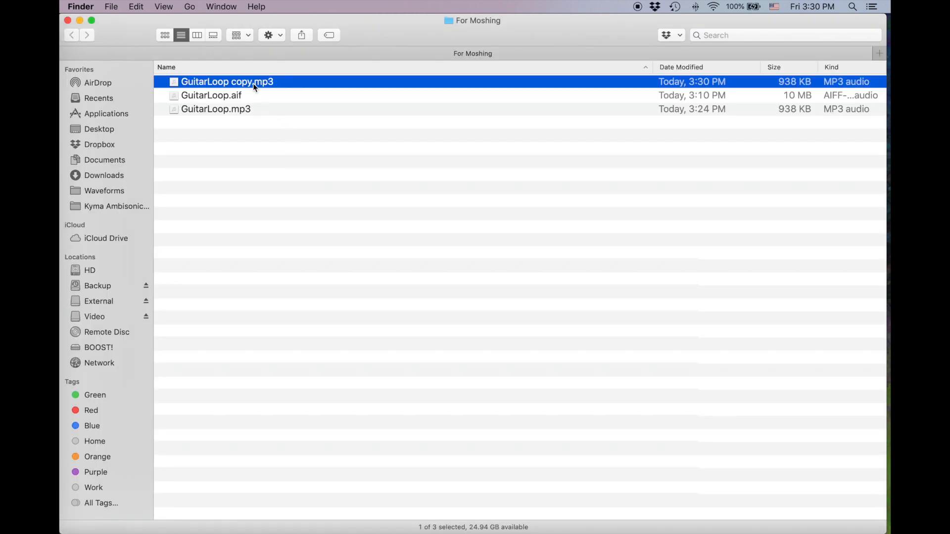
key("Space")
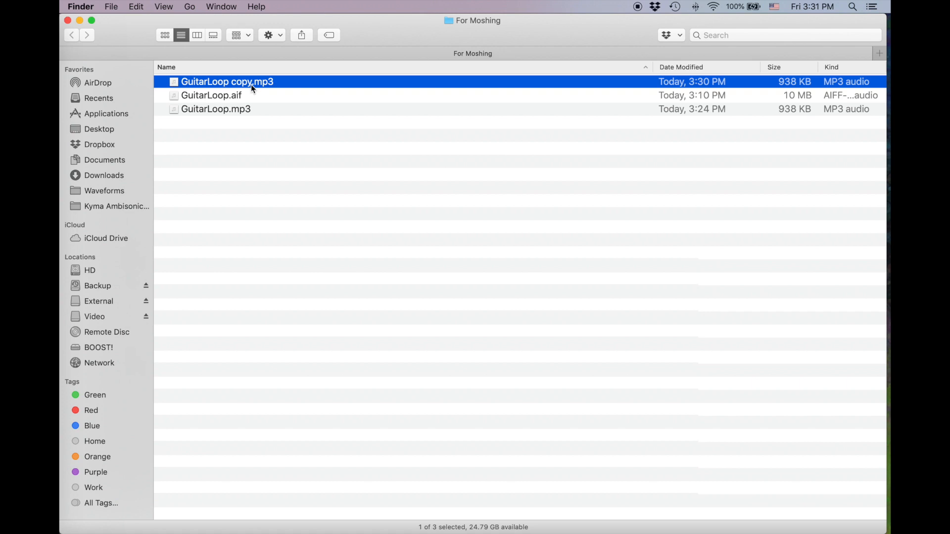
key("cmd+d")
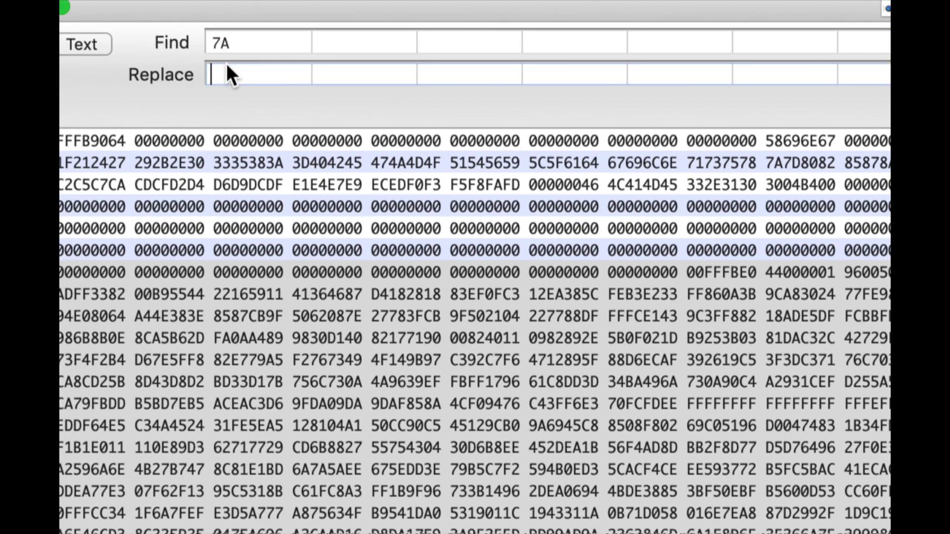
Enter A7 as the replacement for byte 7A in GuitarLoop copy 2.mp3.
type("A7")
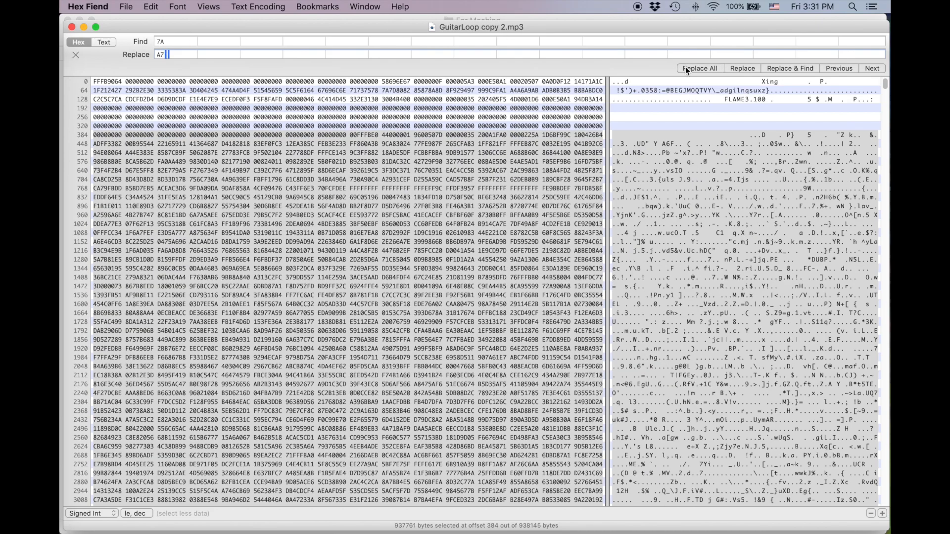
scroll("down", 3)
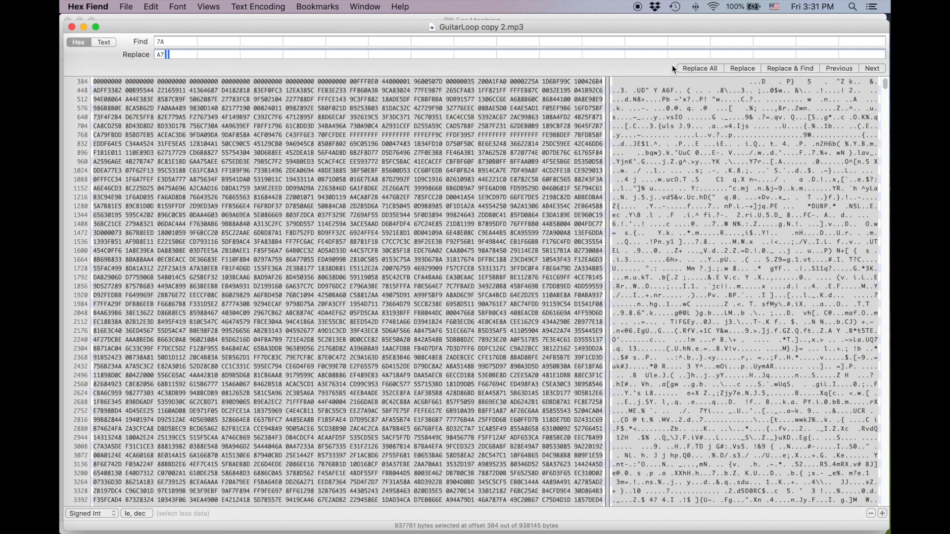
mouse_move(83, 27)
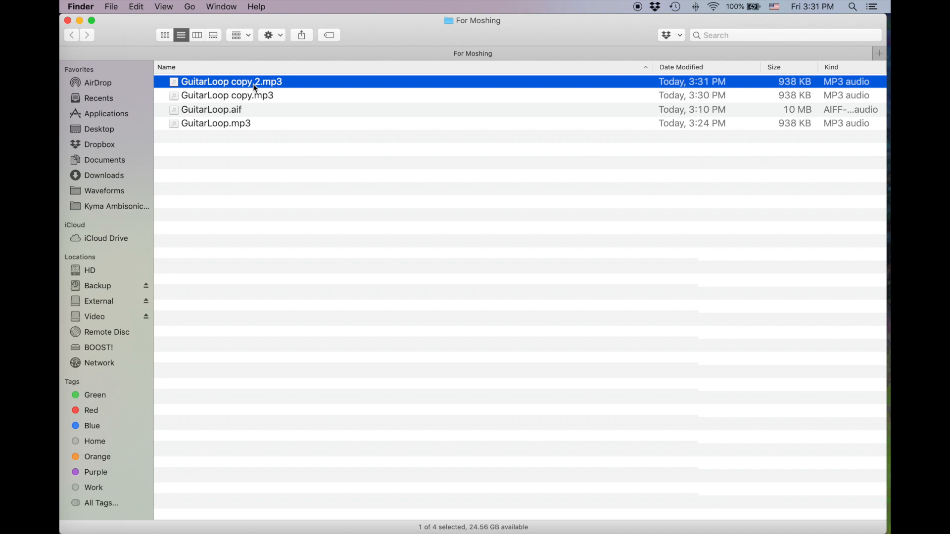
Duplicate copy 2 into GuitarLoop copy 3.mp3 and bring up its file actions.
key("space")
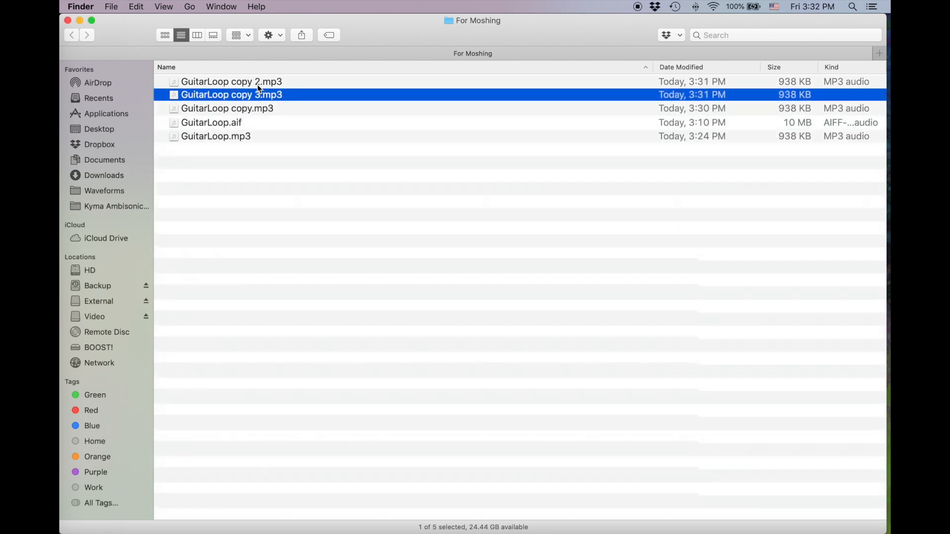
right_click(231, 95)
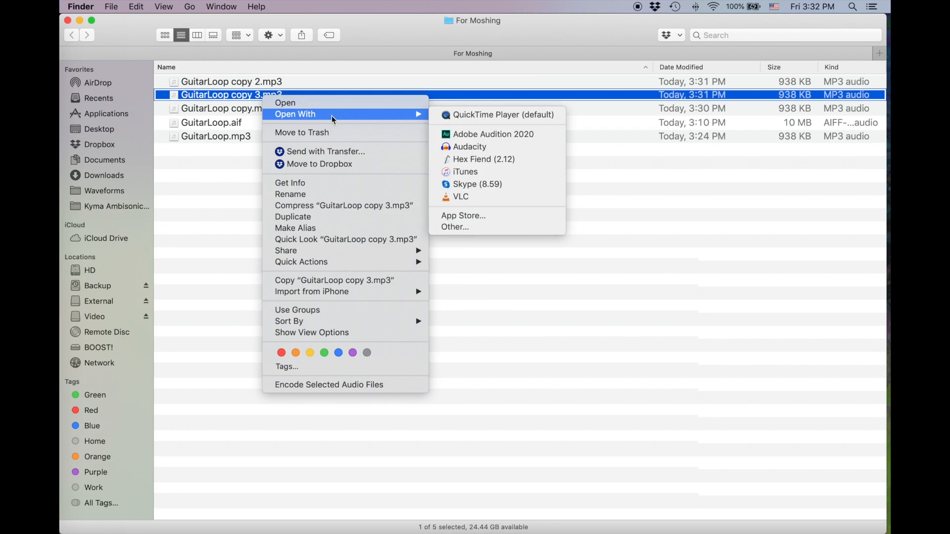
Replace every 81 byte with 18 in GuitarLoop copy 3.mp3 and save it.
left_click(484, 159)
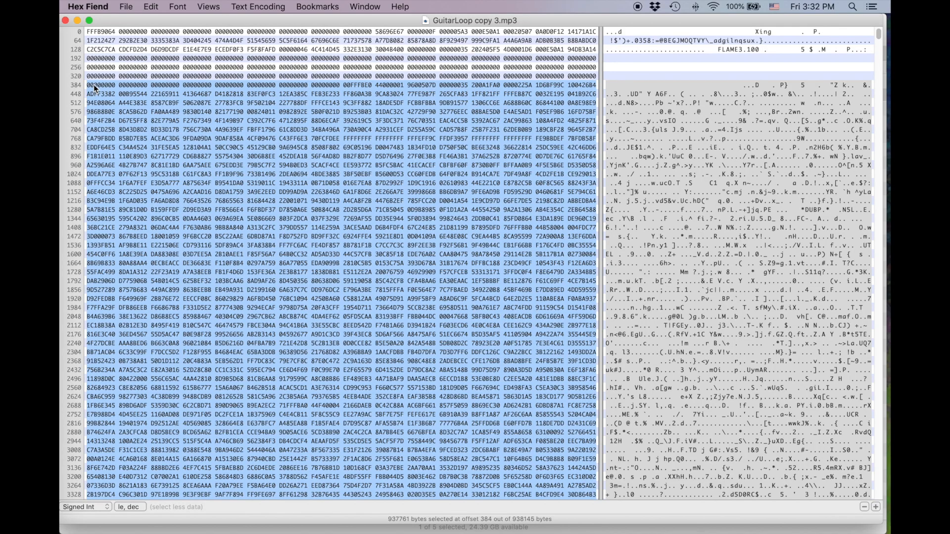
key("cmd+f")
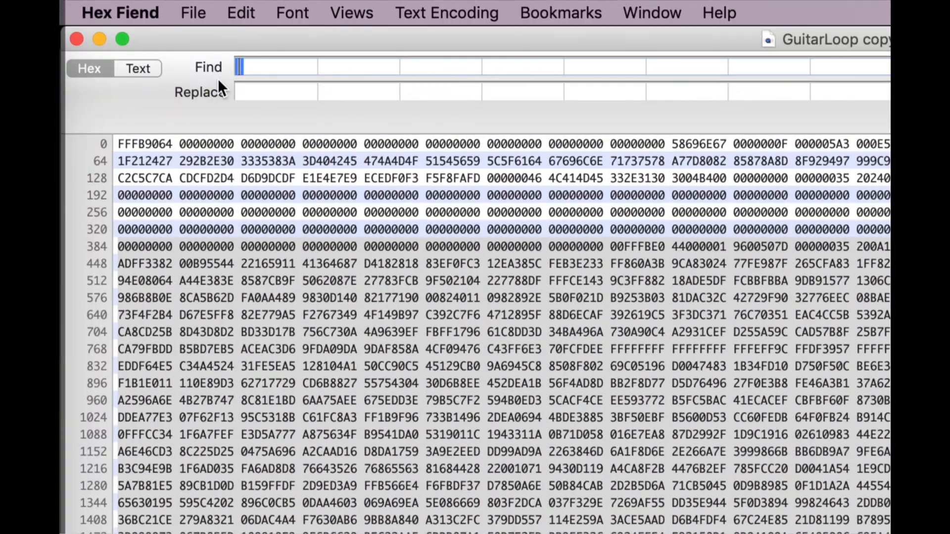
type("81")
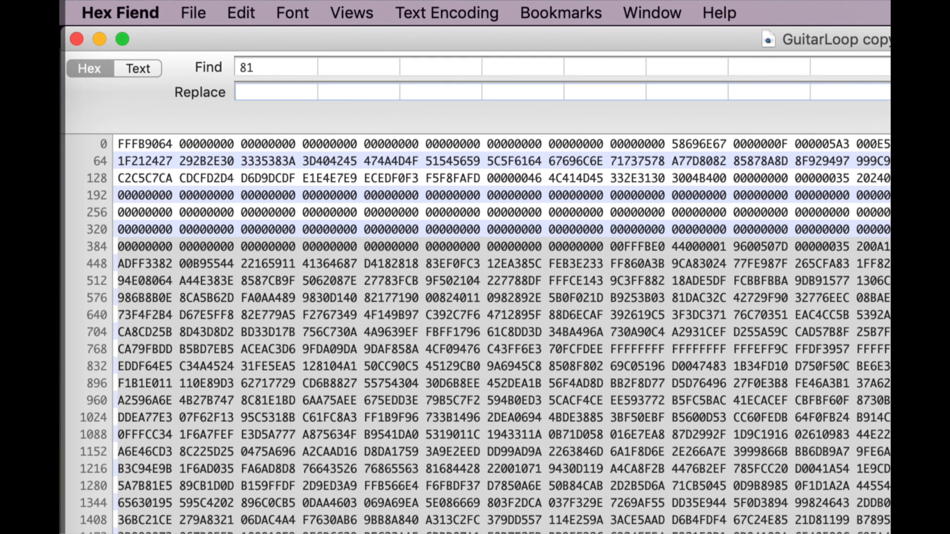
type("18")
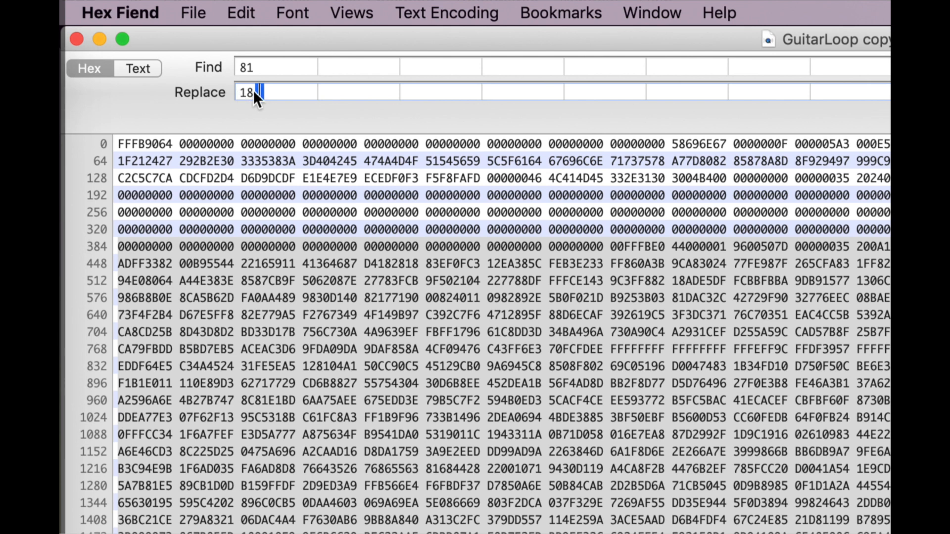
mouse_move(362, 223)
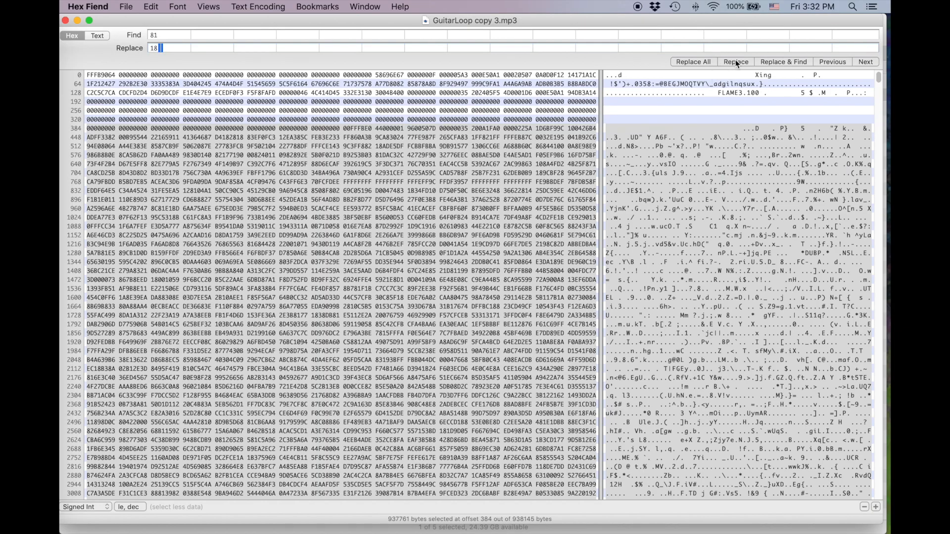
left_click(693, 61)
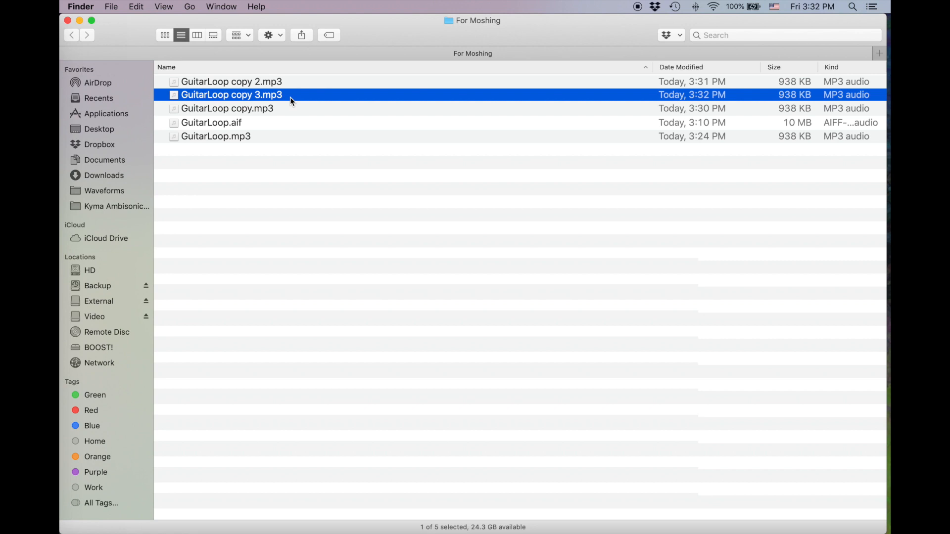
Quick Look the moshed GuitarLoop copy 3.mp3 to hear it, then dismiss the preview.
key("Space")
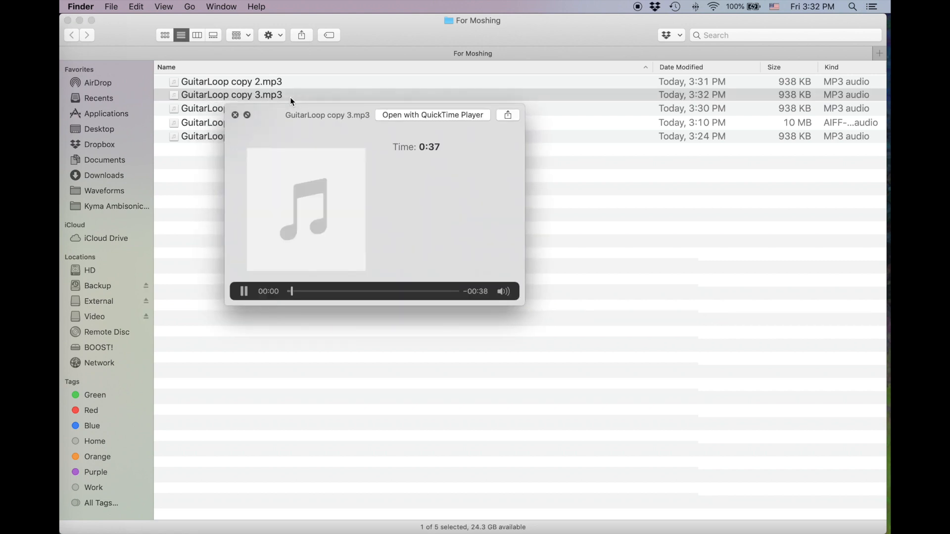
left_click(243, 291)
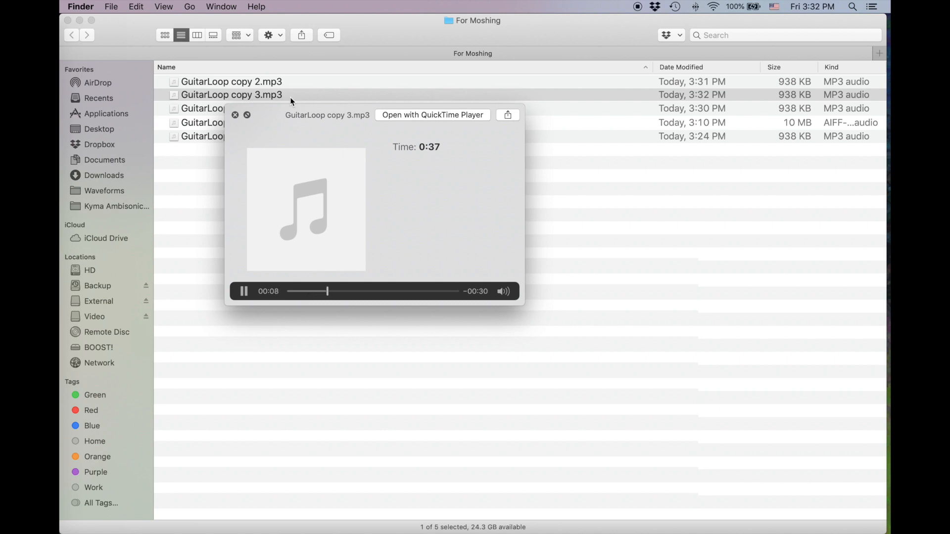
left_click(236, 115)
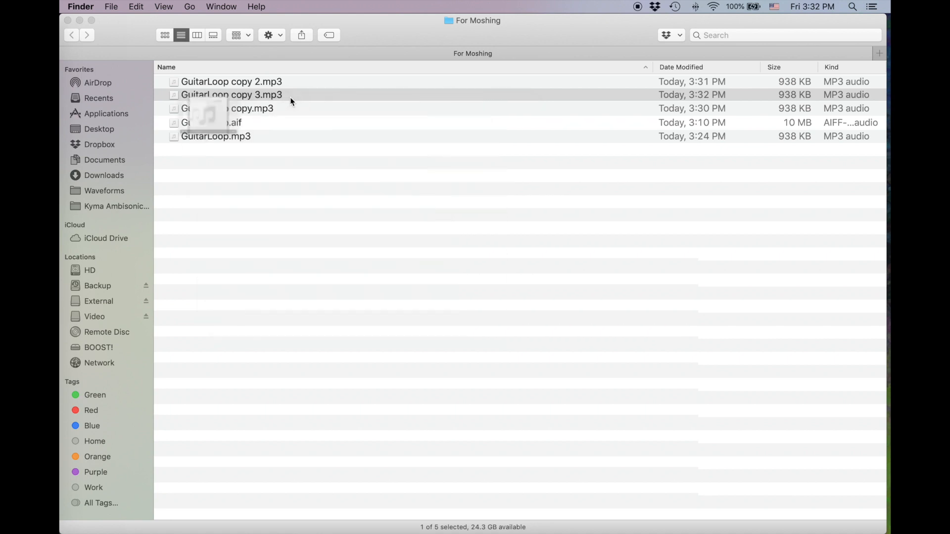
Duplicate copy 3 as GuitarLoop copy 4.mp3 and show its actions.
left_click(231, 95)
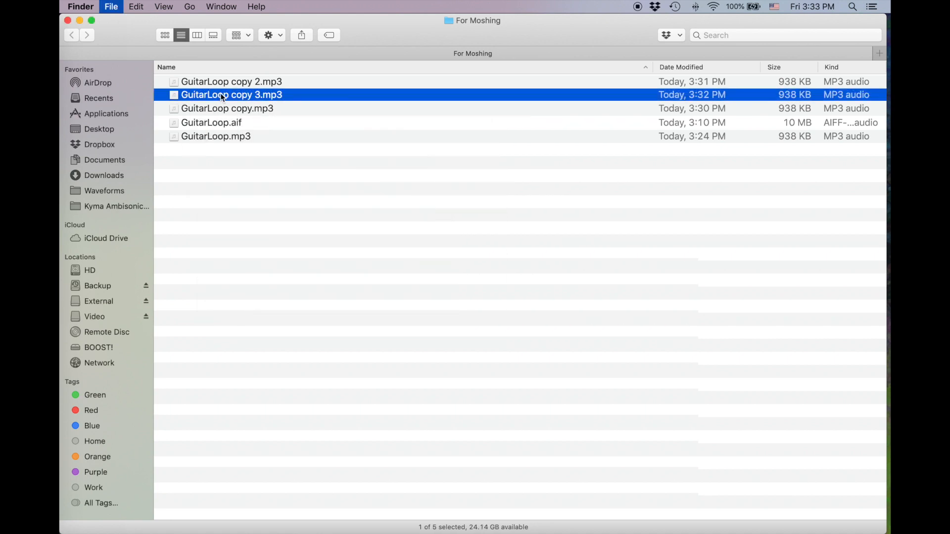
right_click(225, 108)
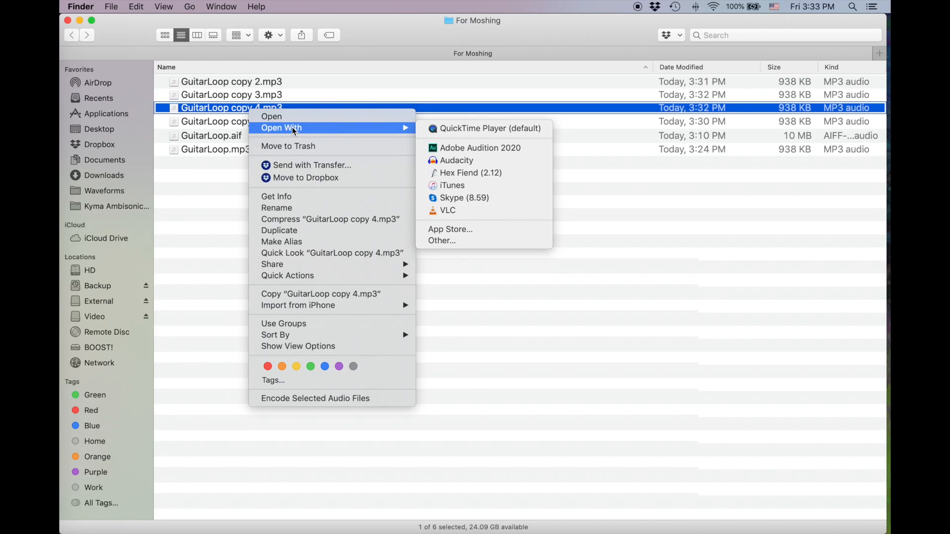
In GuitarLoop copy 4.mp3 replace byte 11 with 22 and 4F with 76, then save.
left_click(465, 172)
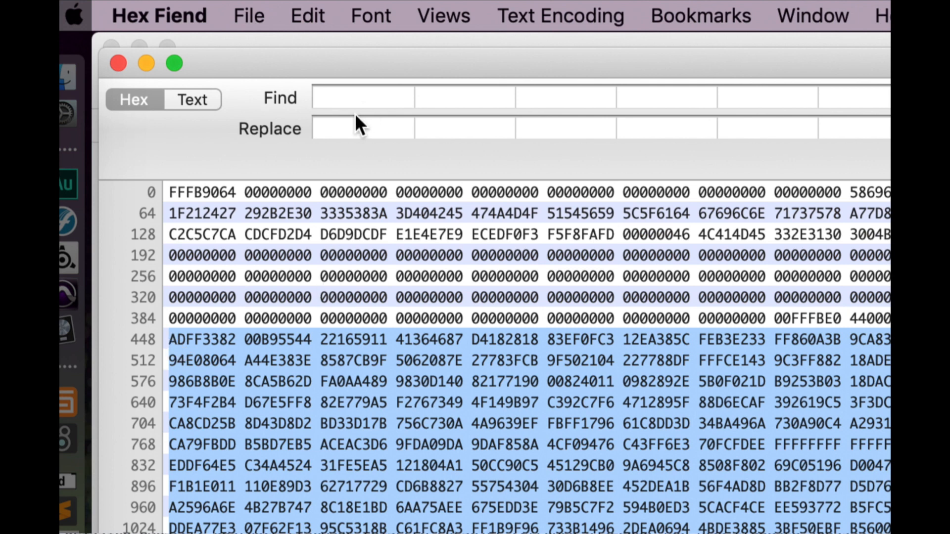
type("11")
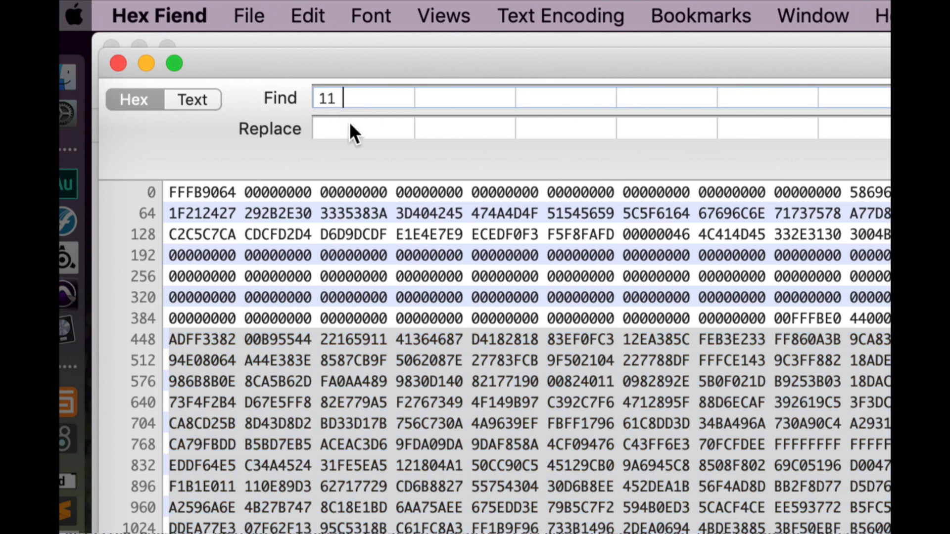
type("22")
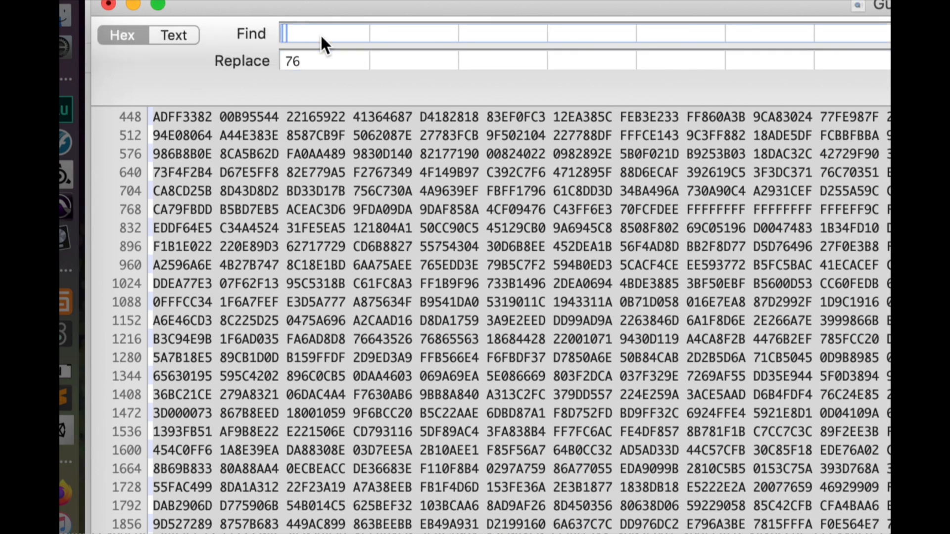
type("4F")
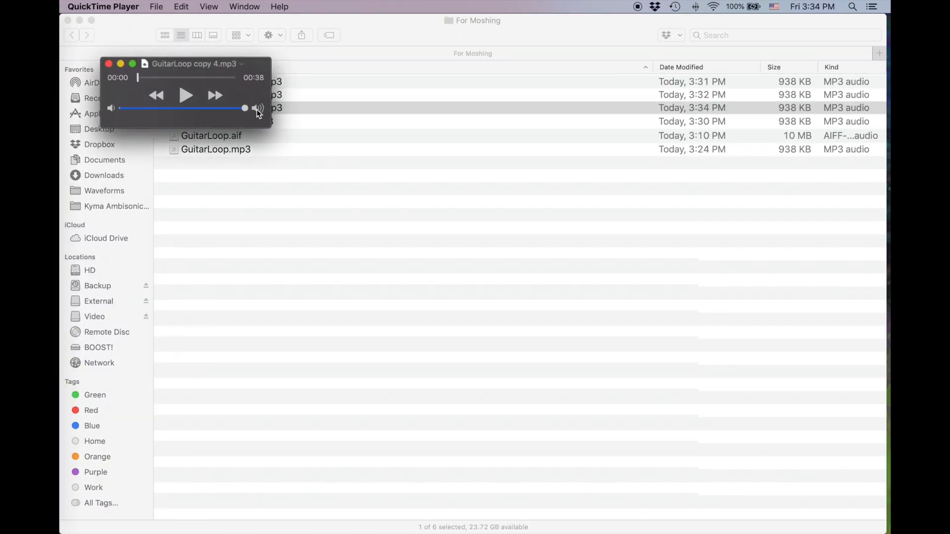
Play GuitarLoop copy 4.mp3 to the end in QuickTime Player, then close the window.
left_click(186, 96)
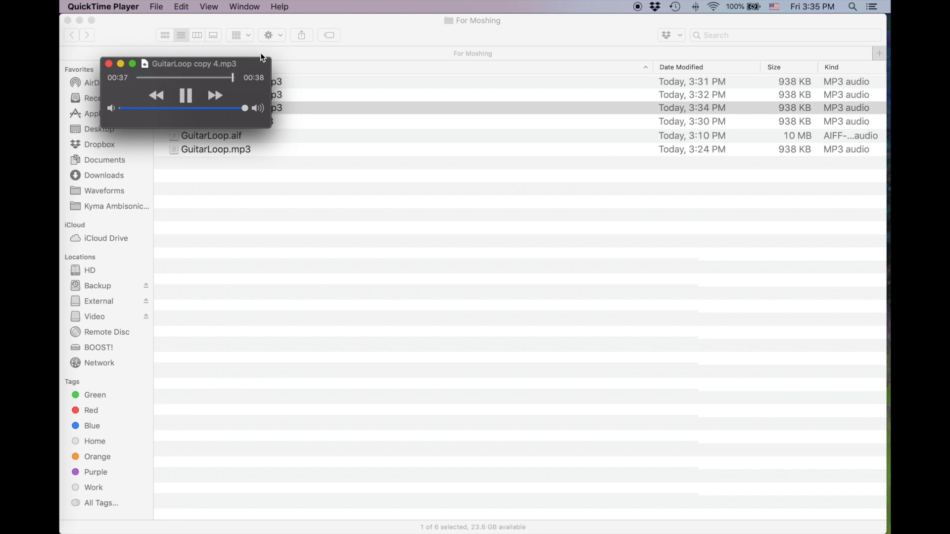
left_click(186, 96)
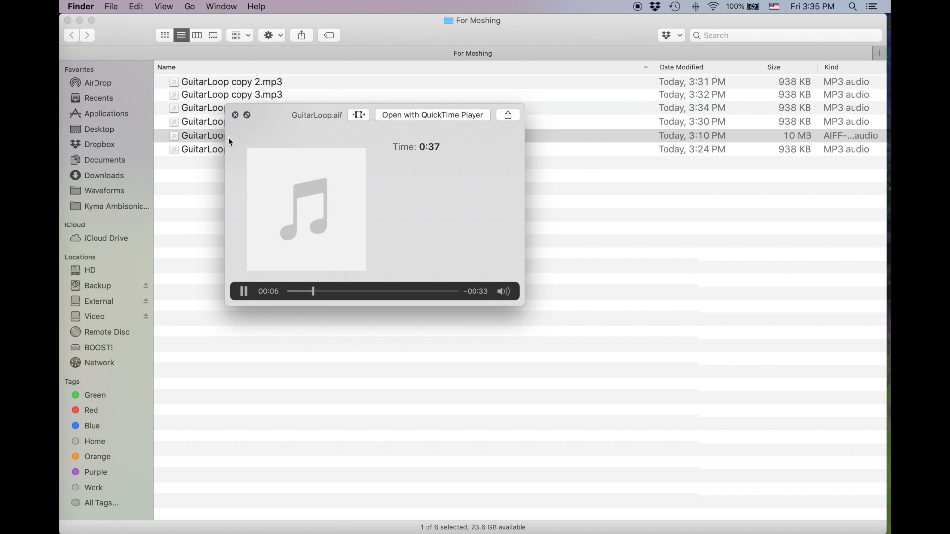
Close the GuitarLoop.aif preview and hand GuitarLoop copy 4.mp3 to Audacity.
left_click(235, 115)
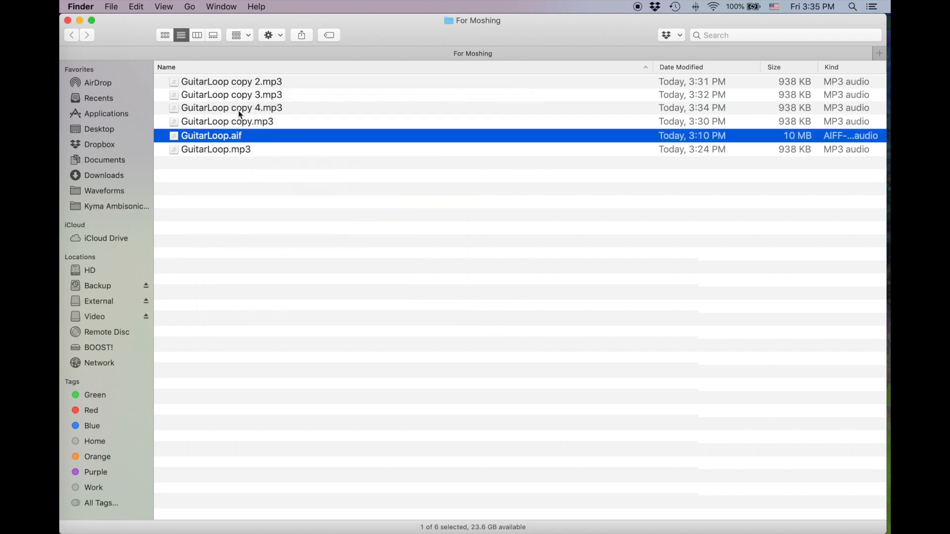
right_click(239, 107)
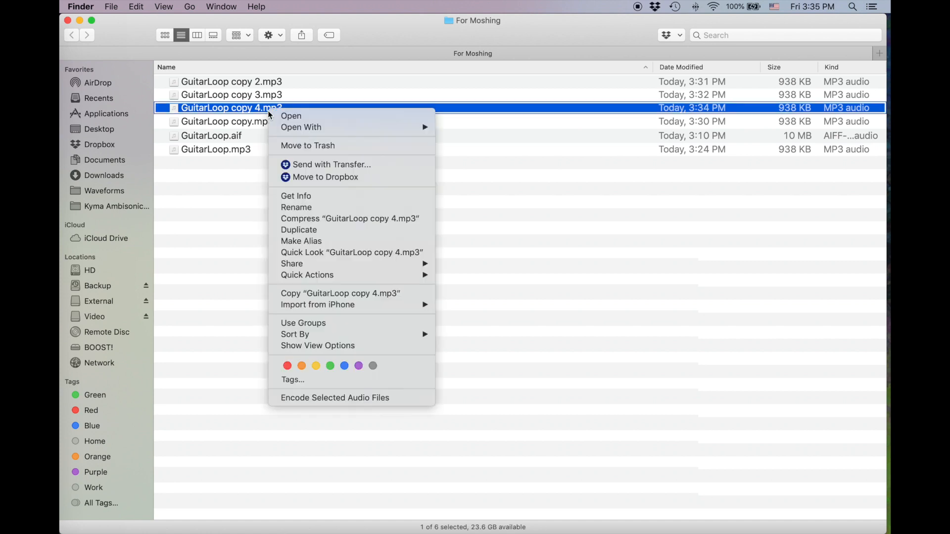
mouse_move(301, 127)
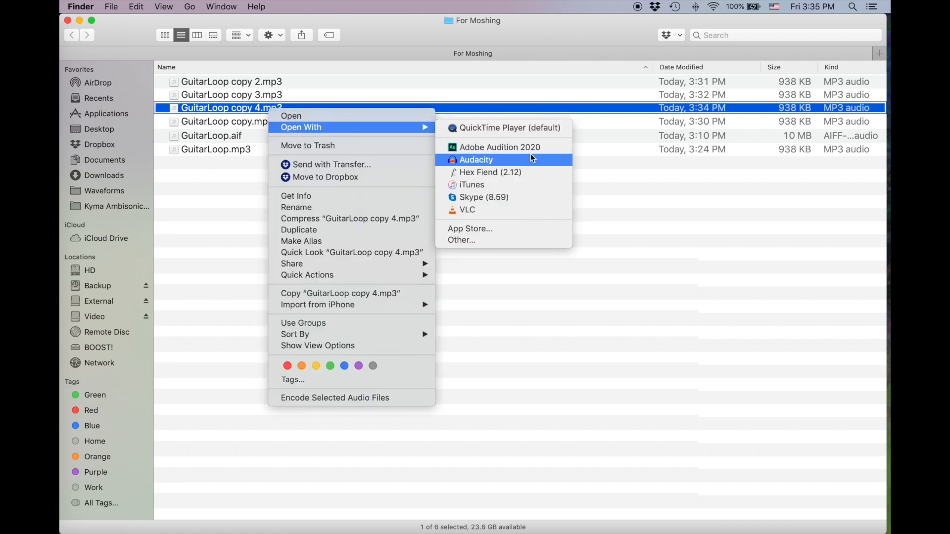
left_click(476, 160)
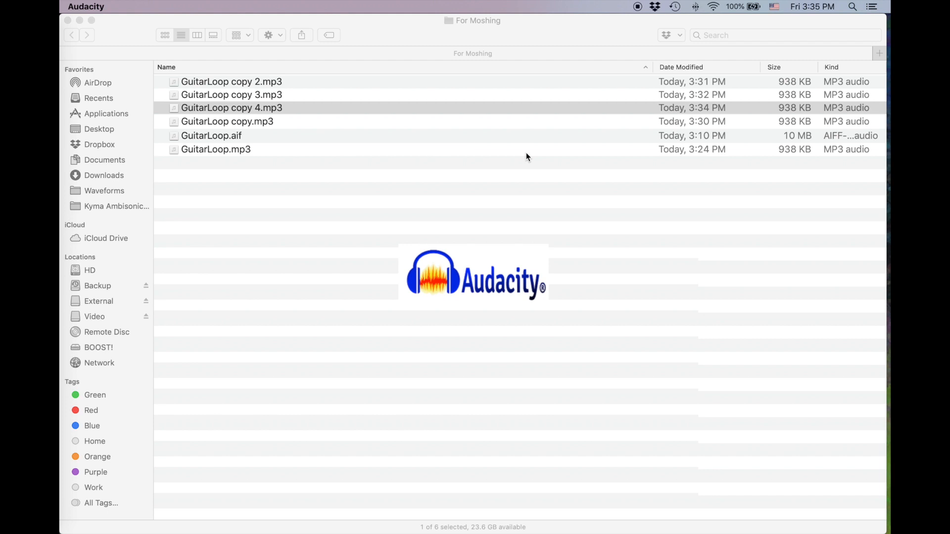
With the copy 4 waveform loaded in Audacity, show the File menu's export choices.
double_click(232, 108)
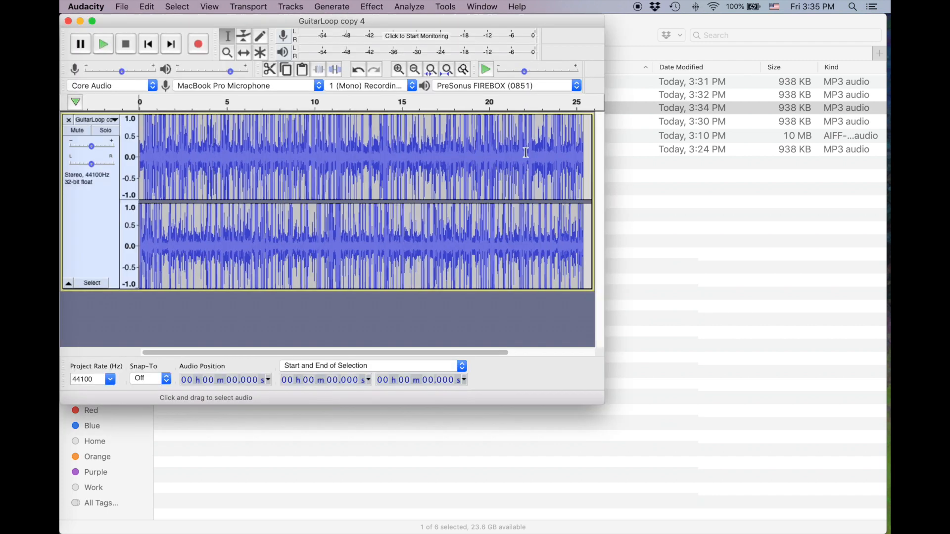
left_click(123, 6)
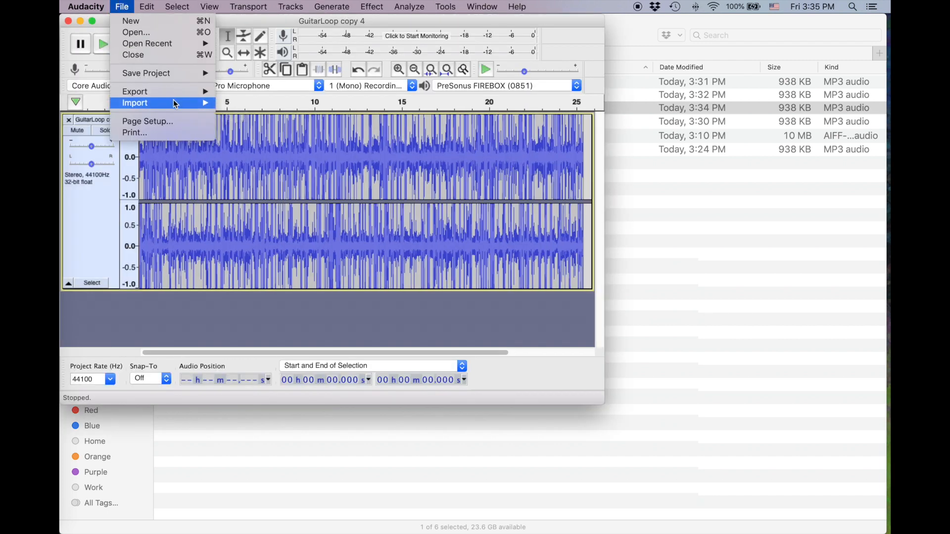
mouse_move(135, 91)
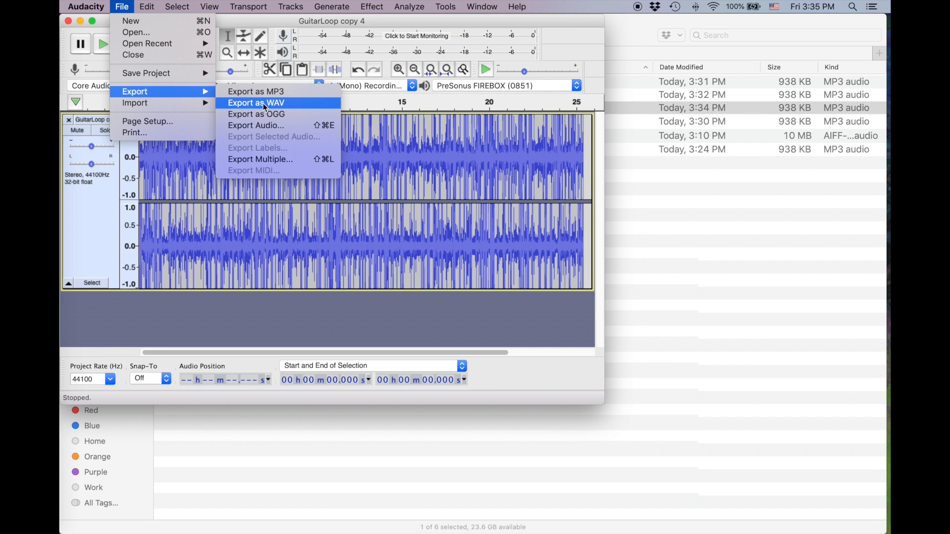